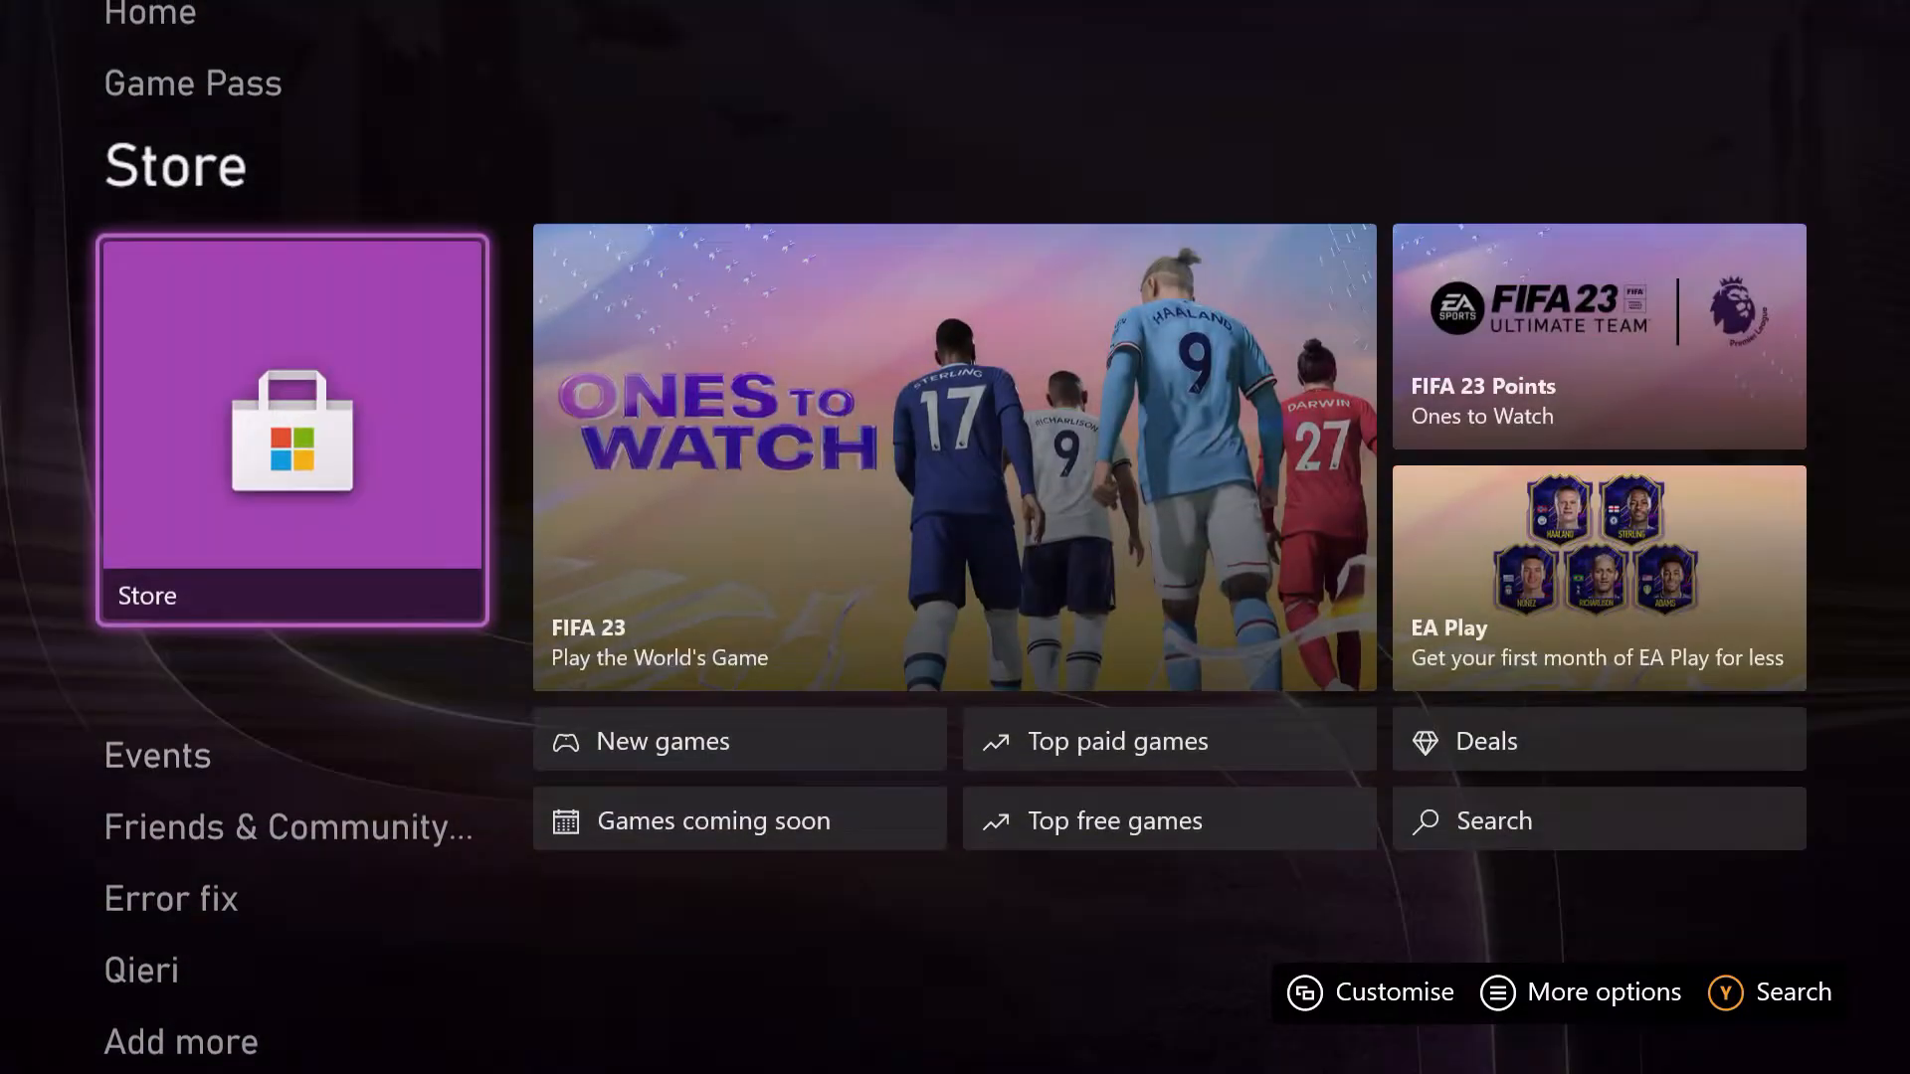
Return to the top of Home and bring up the guide's Profile & system page.
click(191, 82)
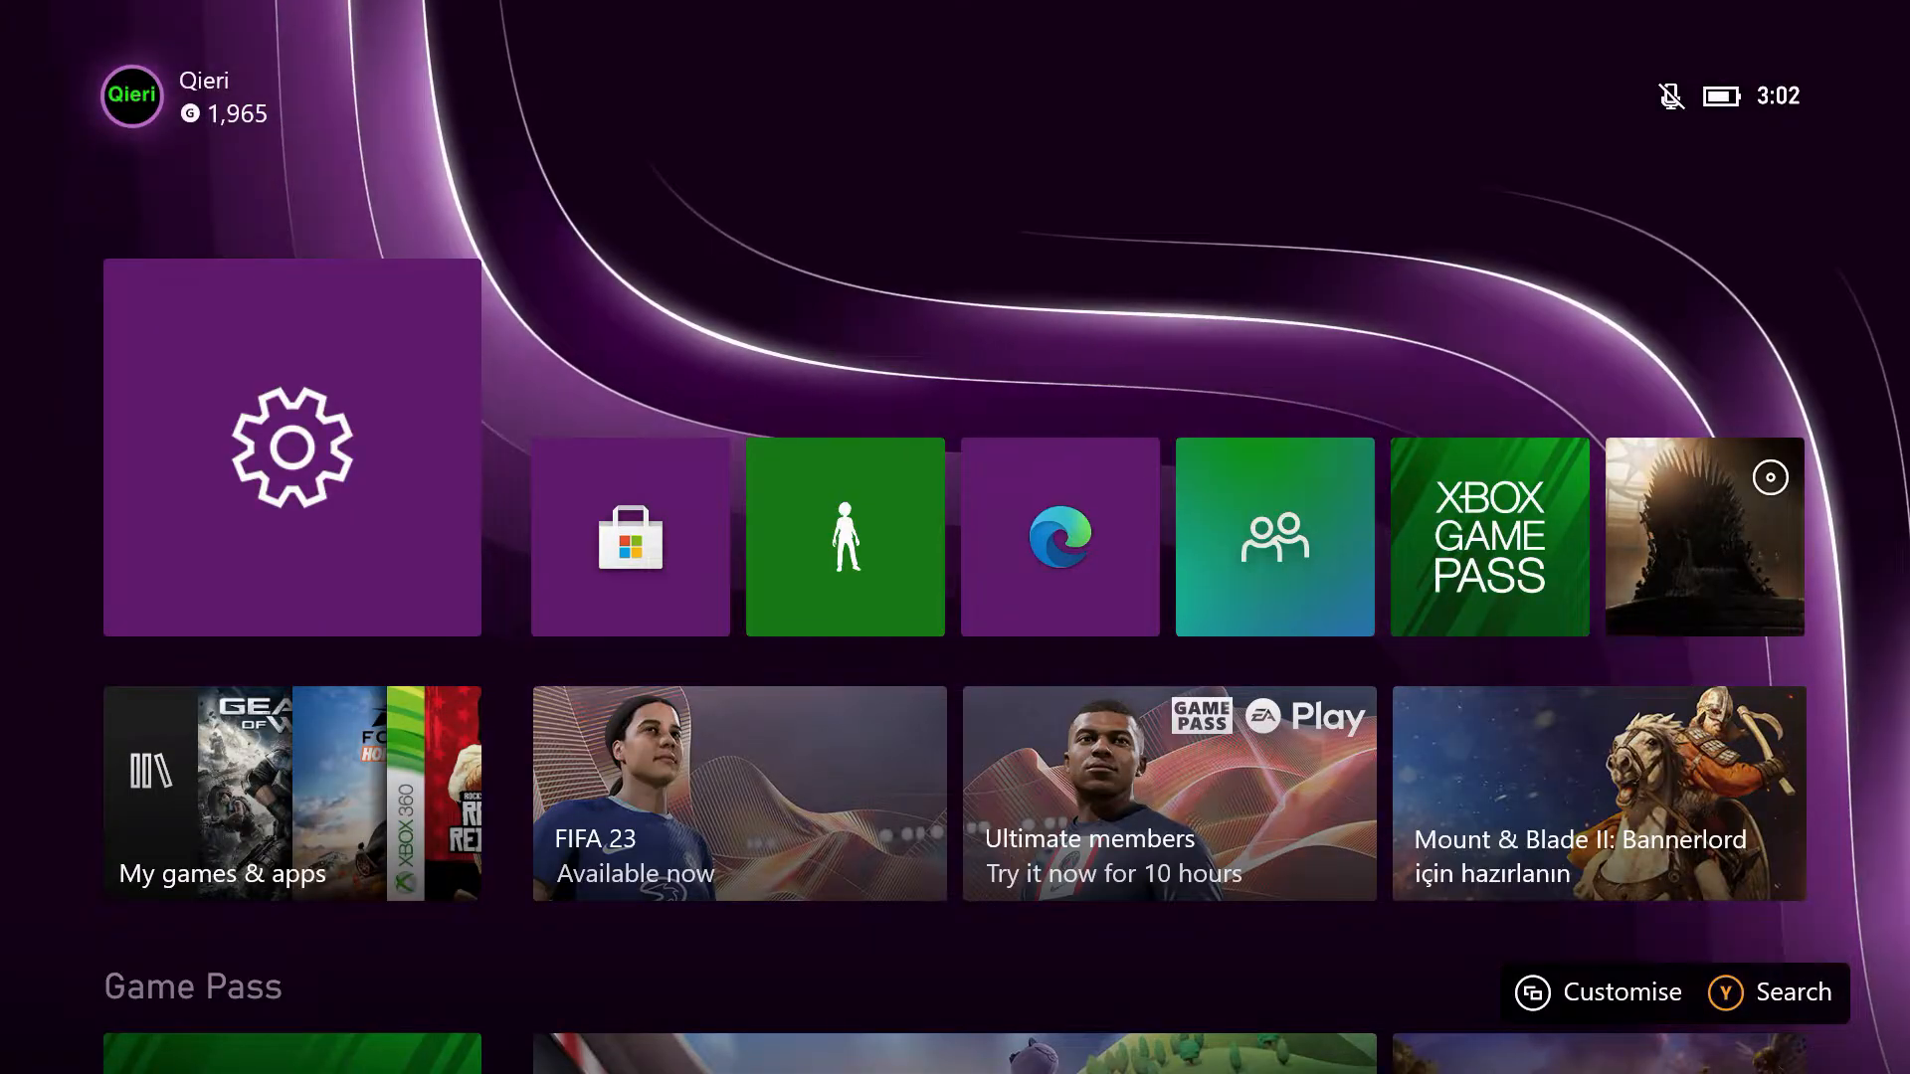
click(131, 96)
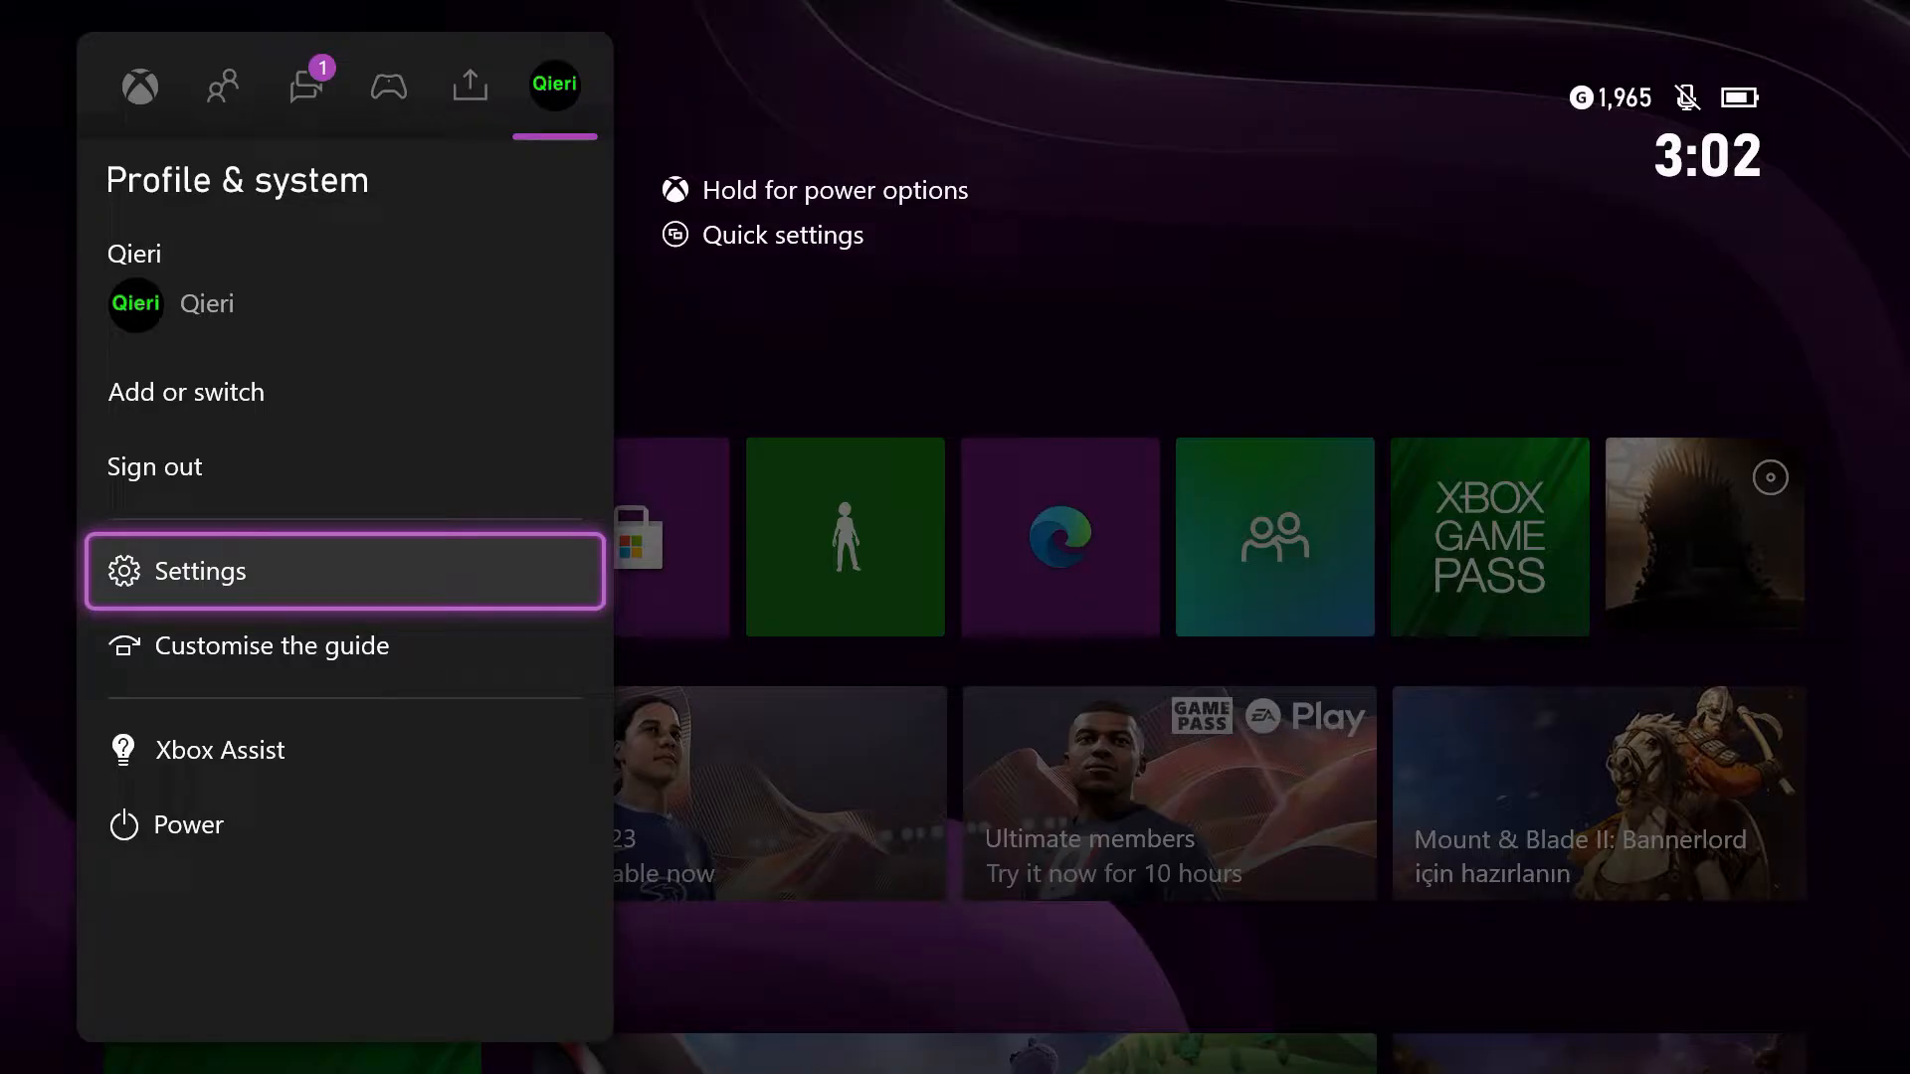
Review the System Updates page in Settings, then return to the General category.
click(202, 570)
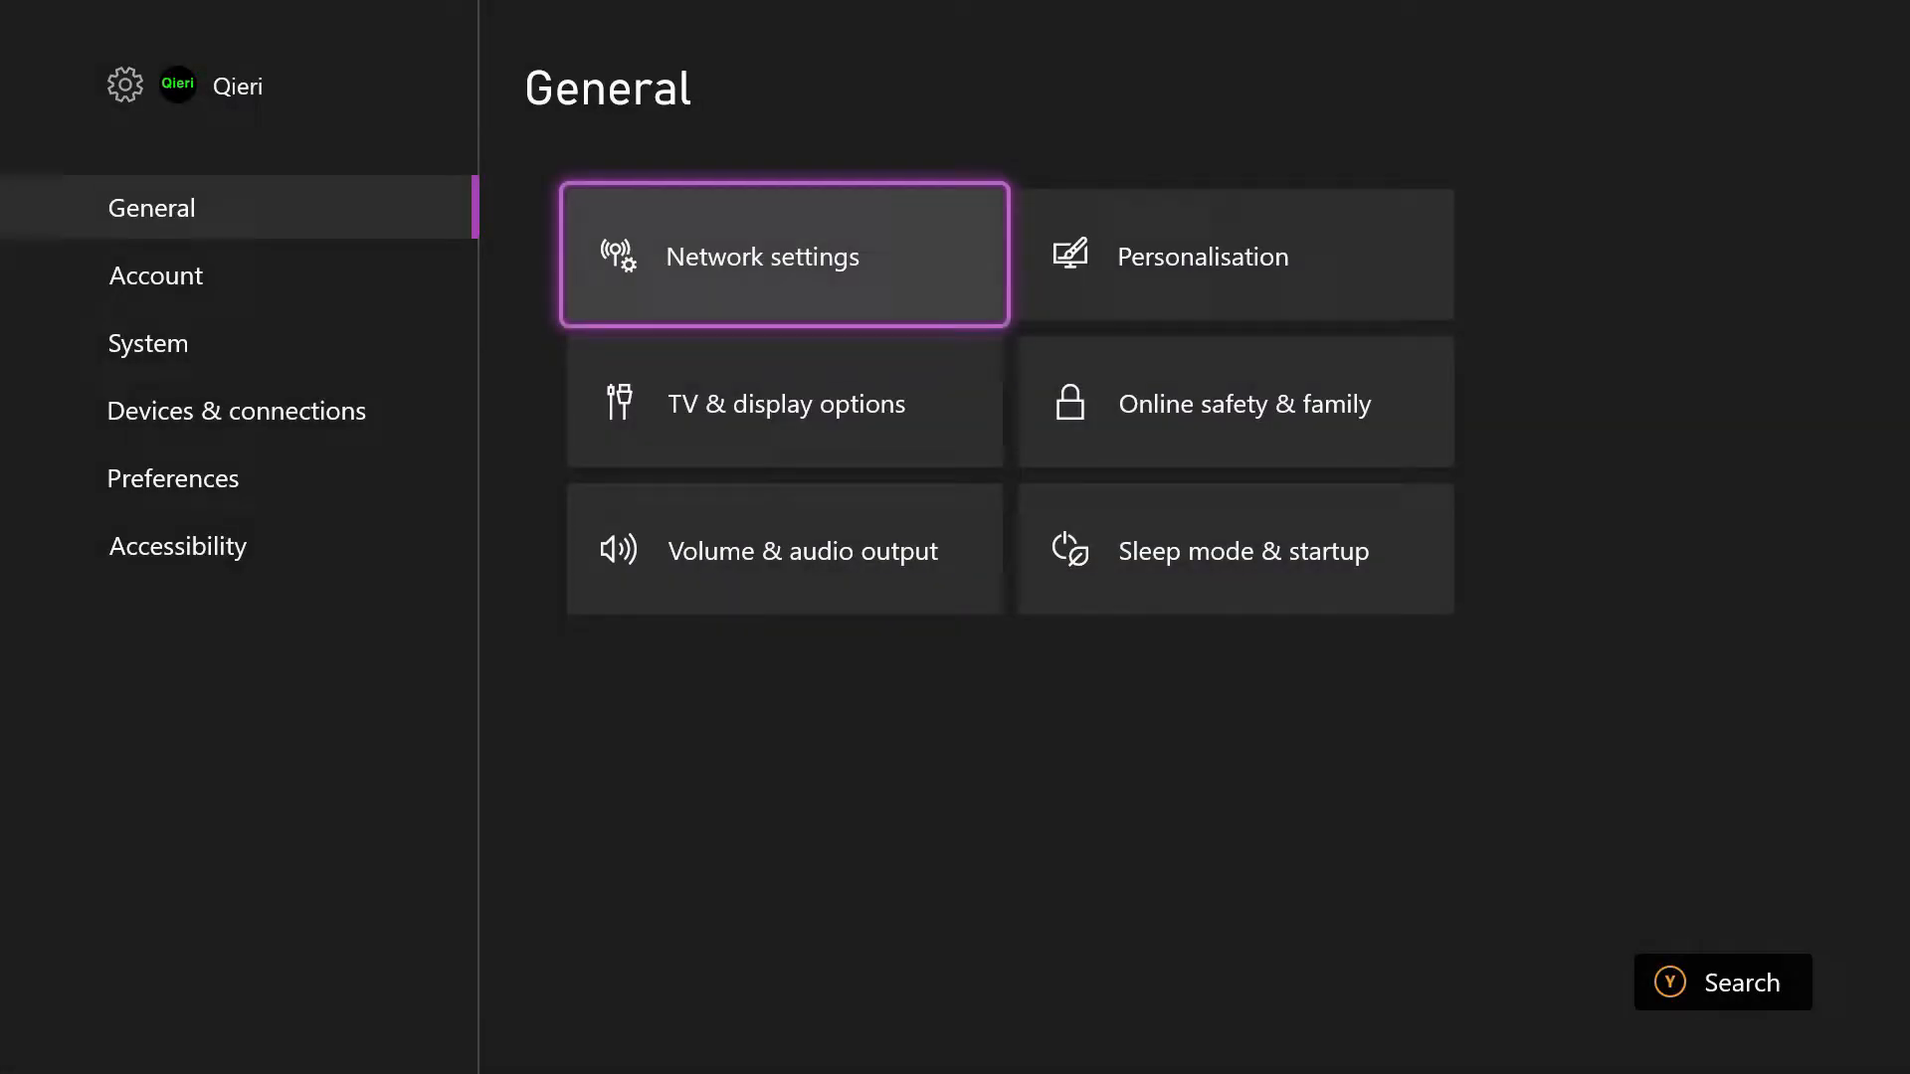
click(147, 342)
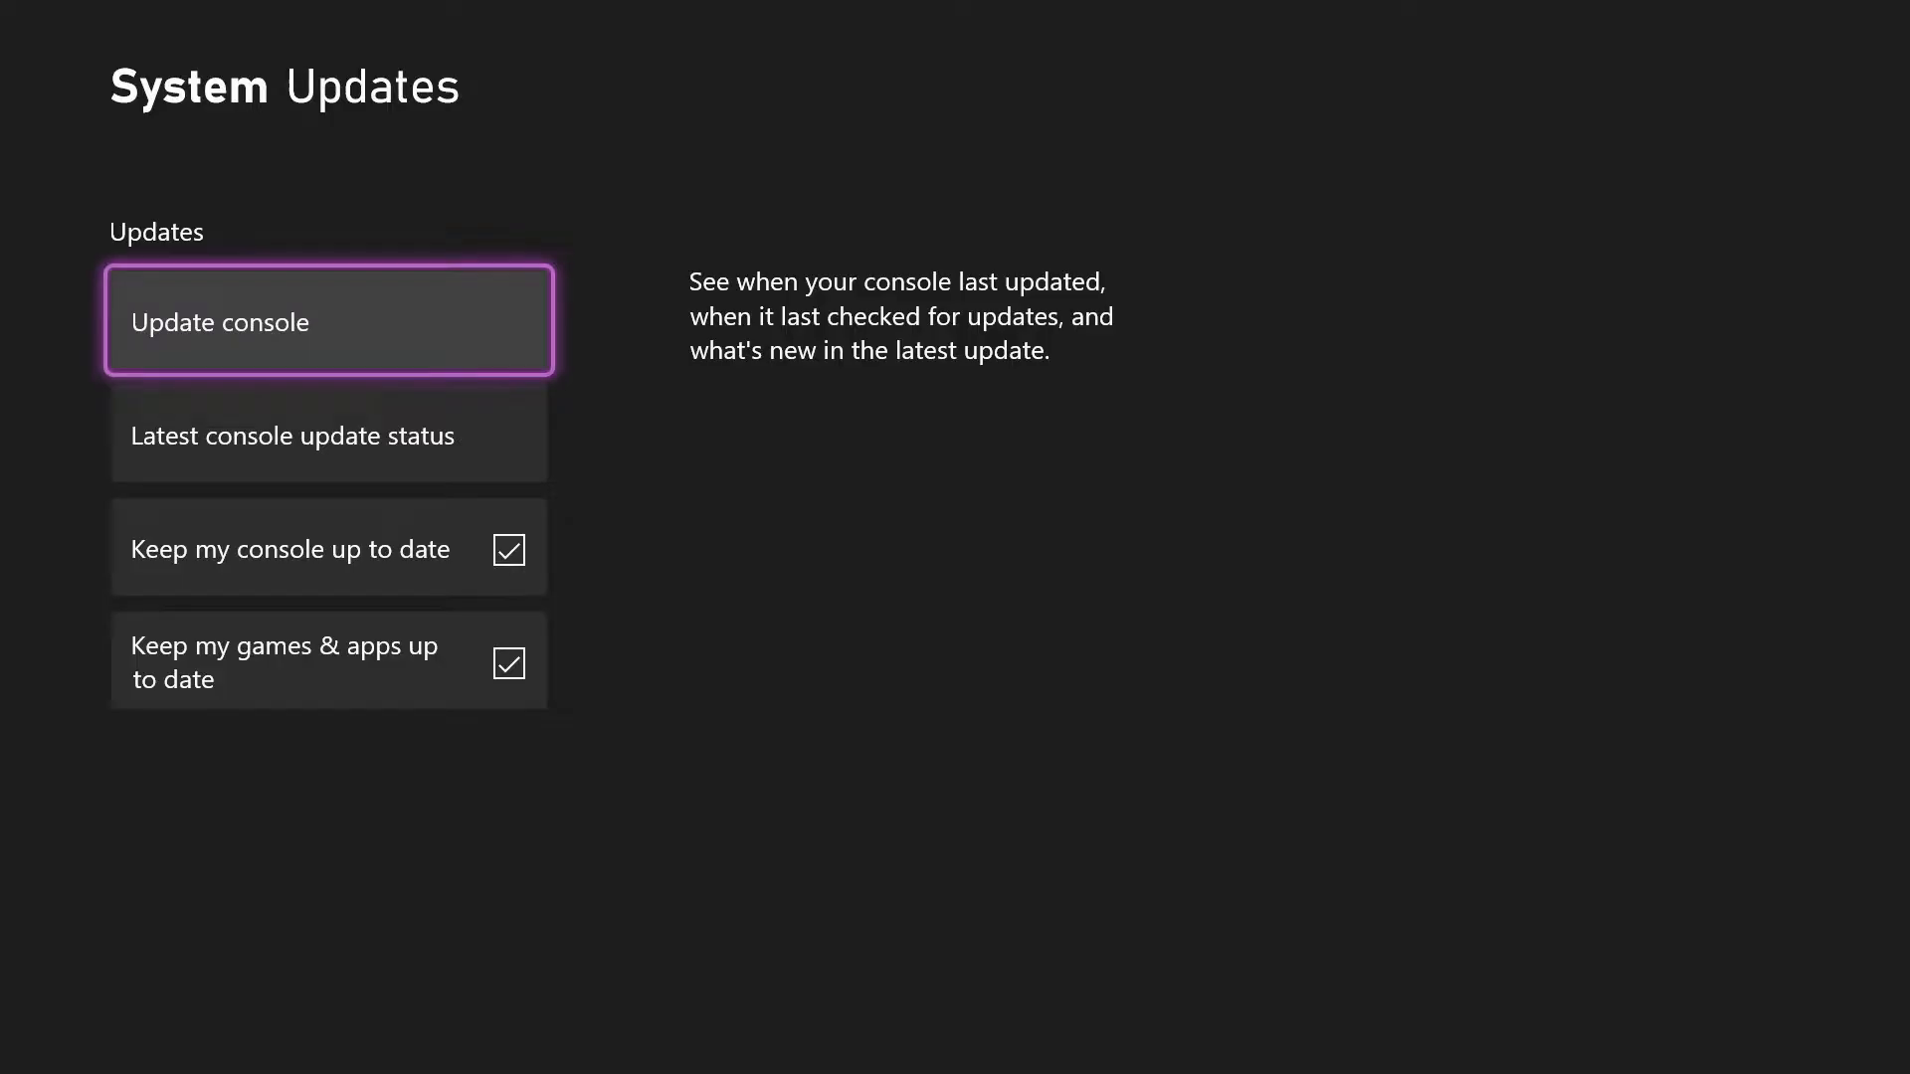
click(327, 320)
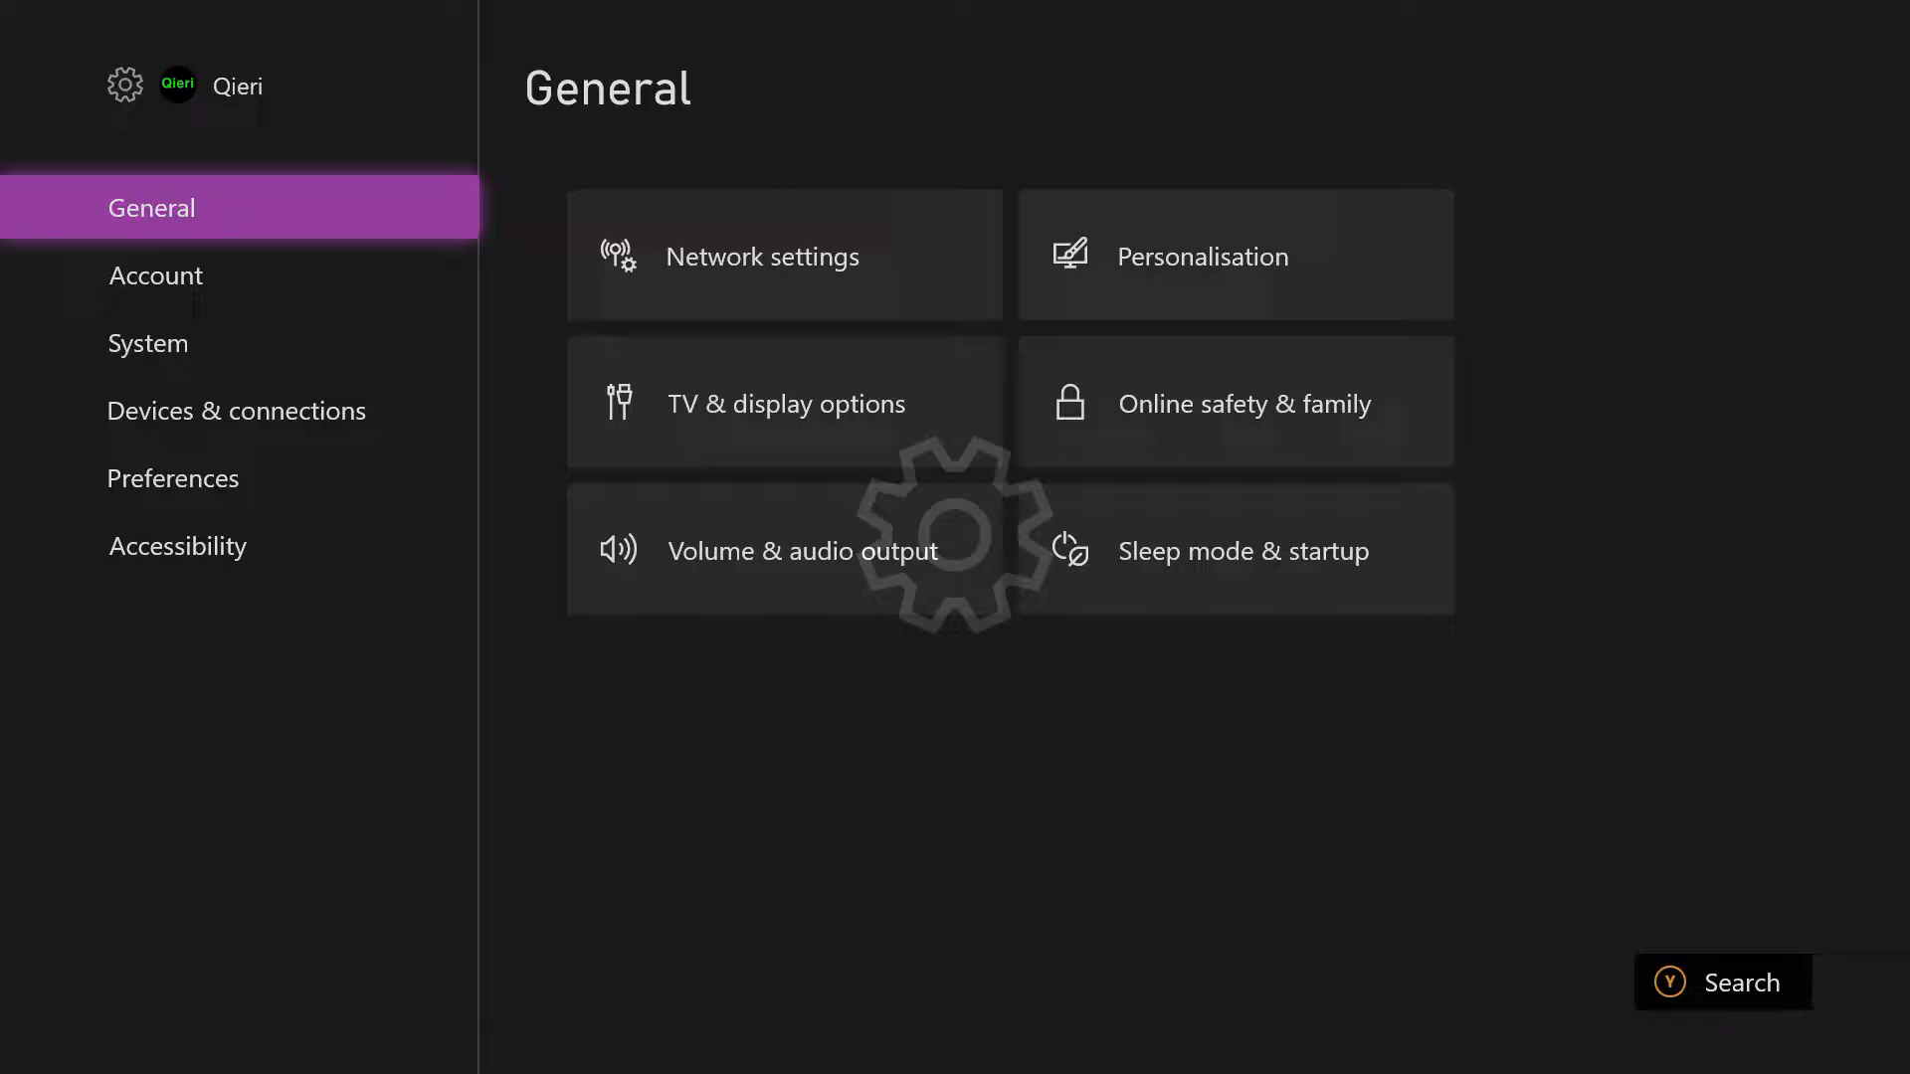
View the System settings categories, then return to General.
click(147, 342)
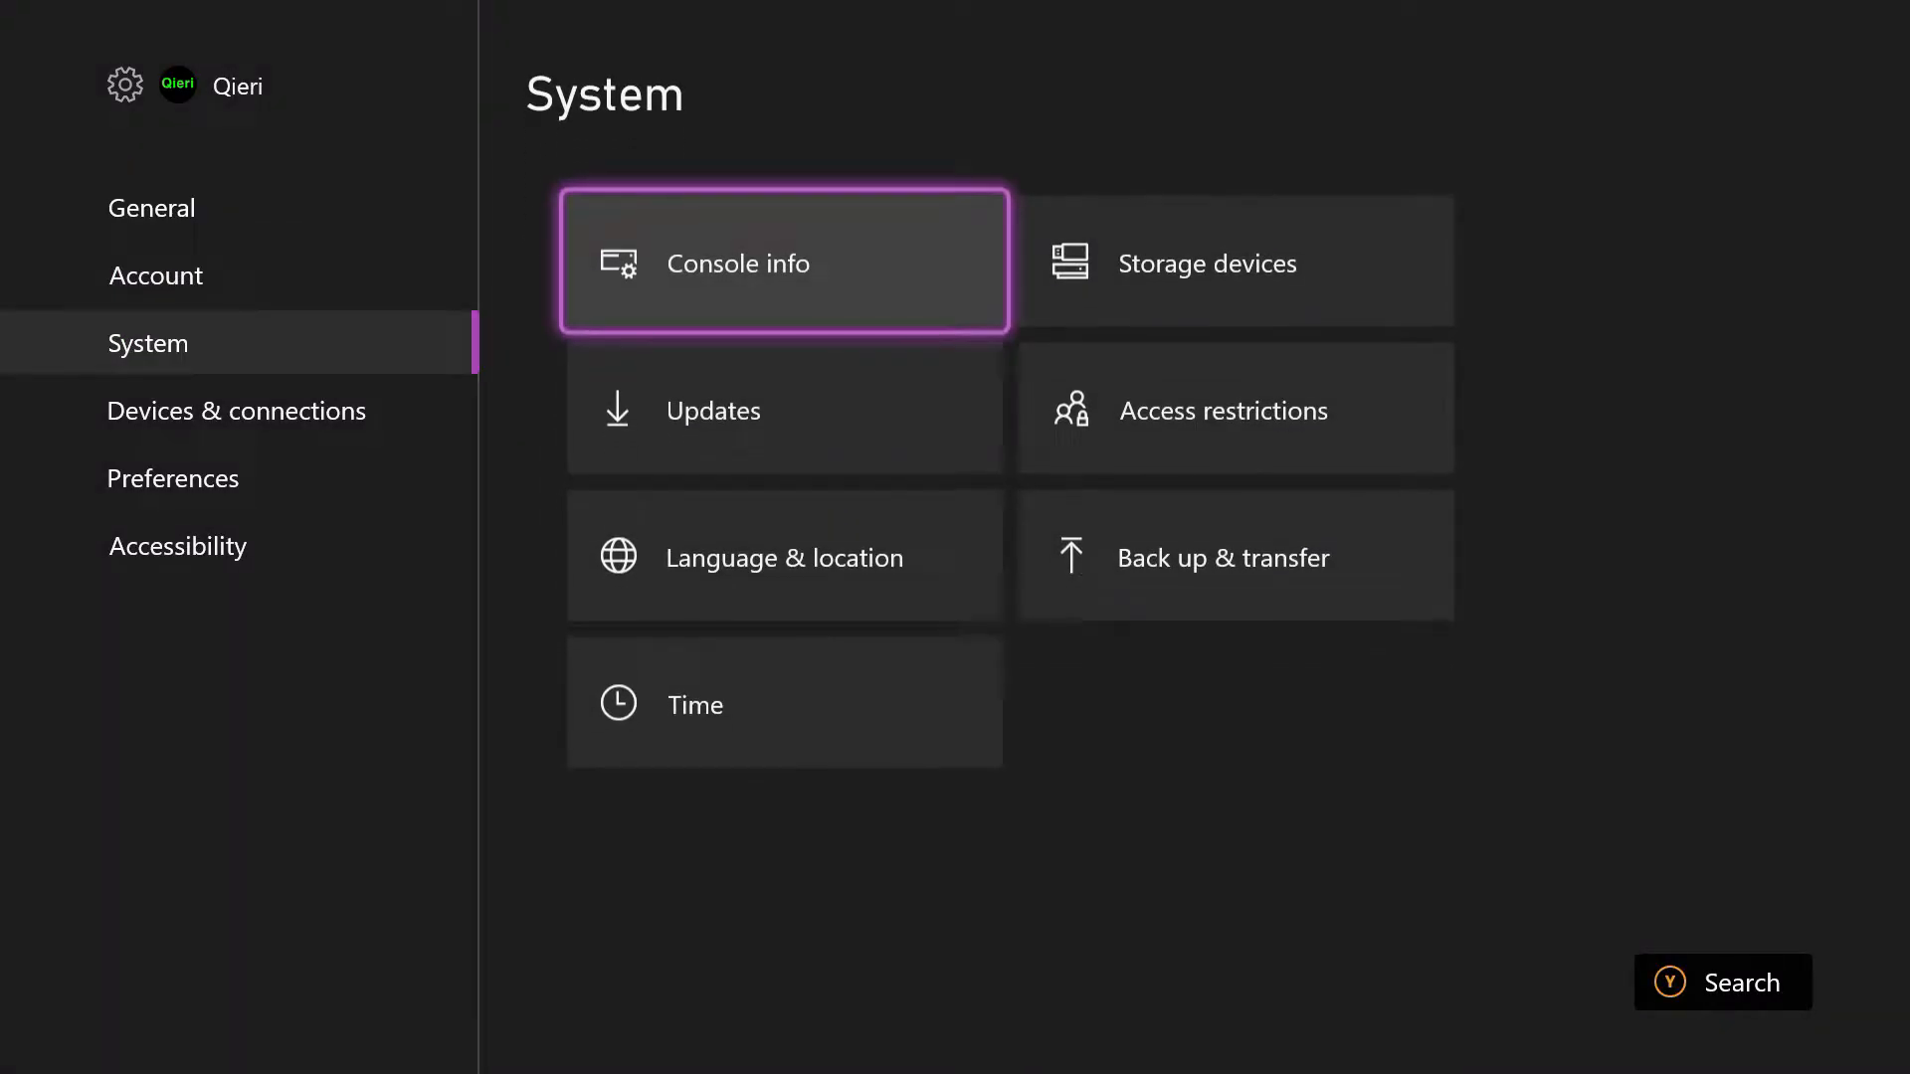
click(712, 409)
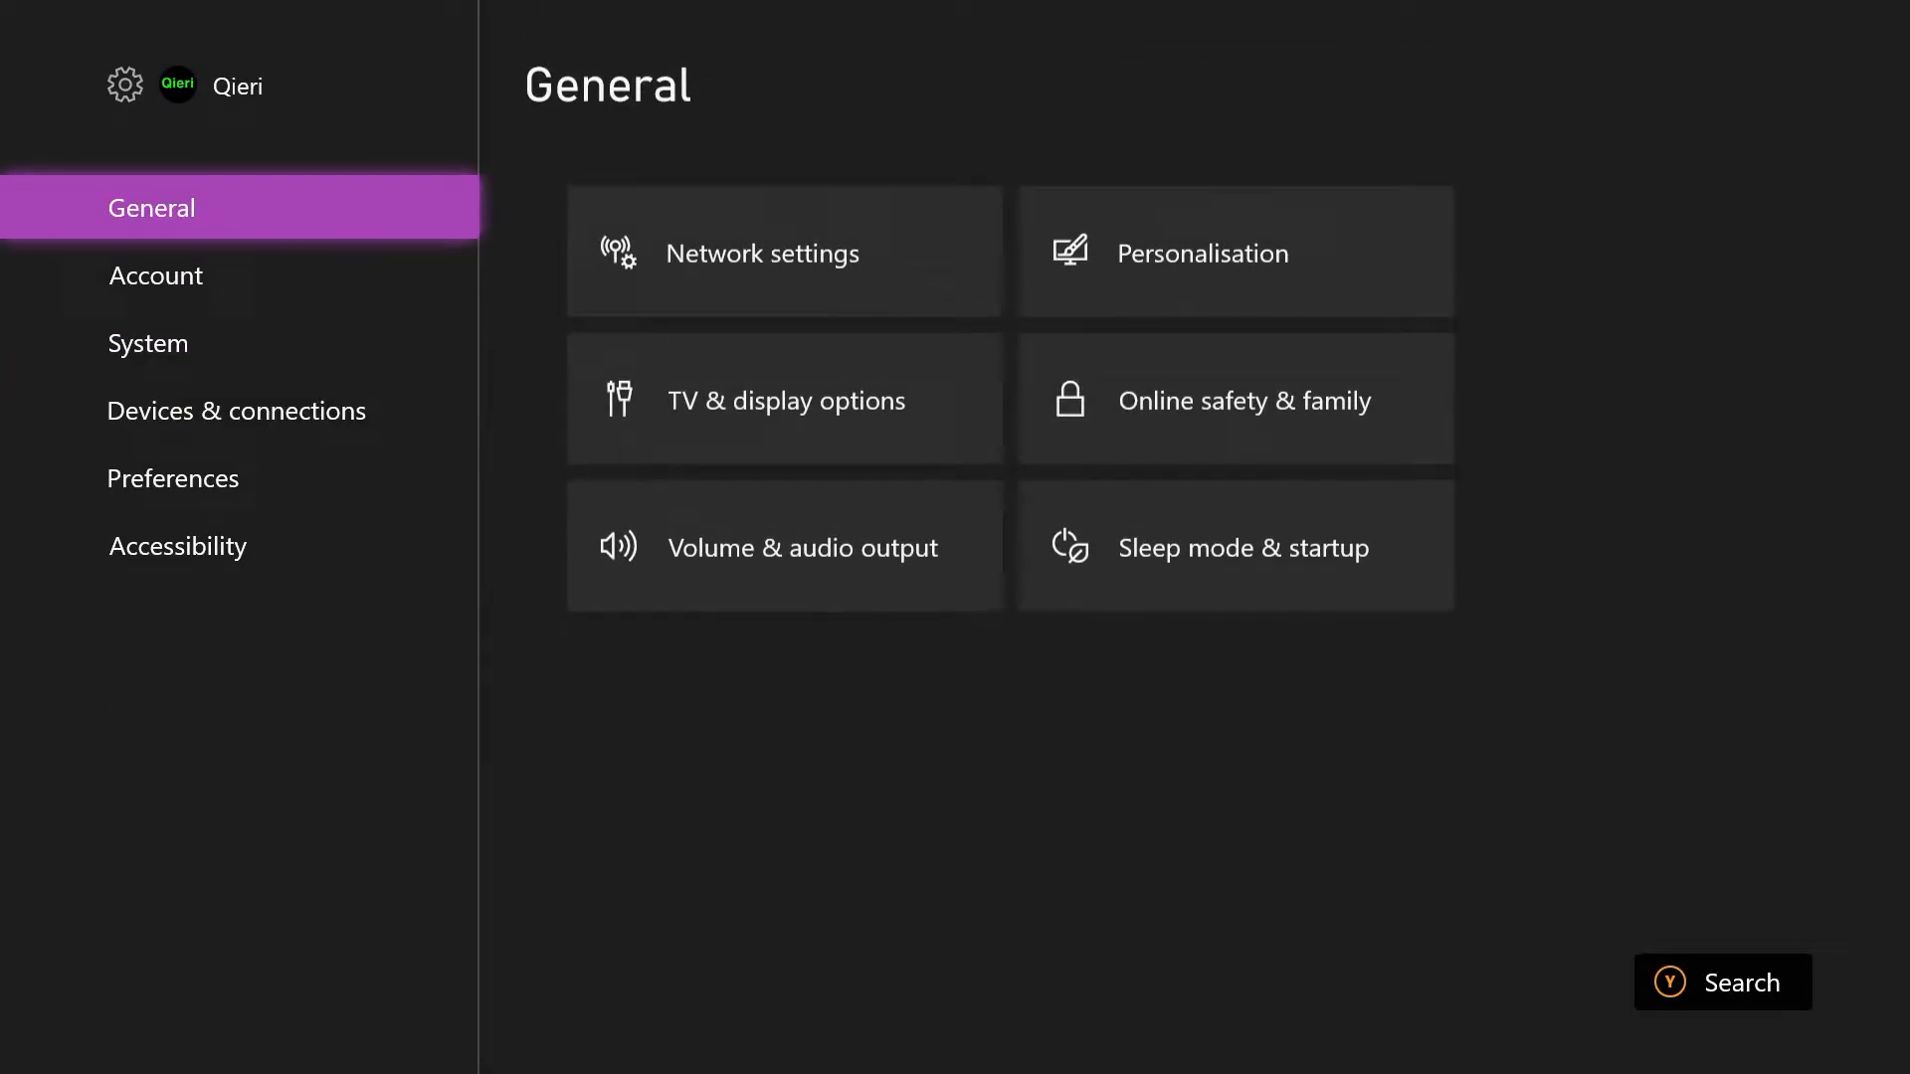
mouse_move(783, 254)
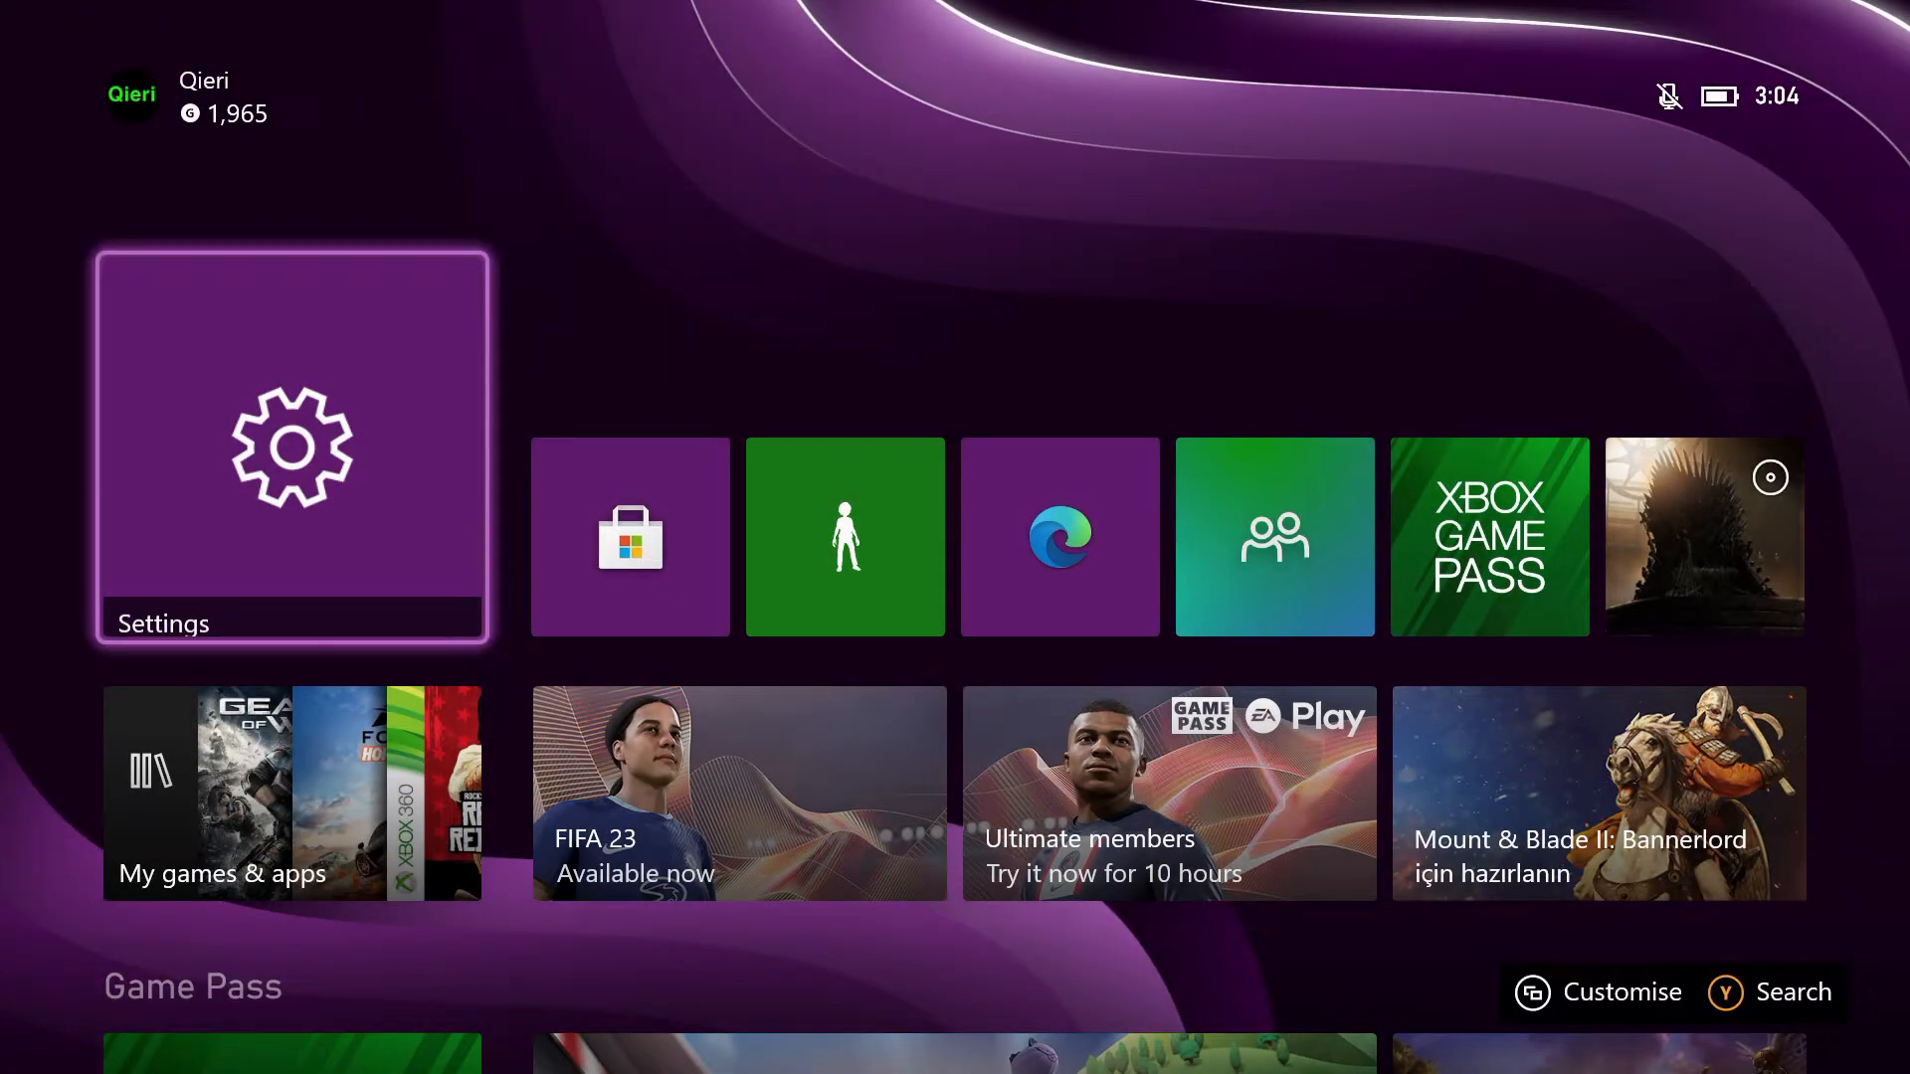
Cycle through the profile, Game activity and Parties & chats panels, then launch My games & apps.
click(131, 93)
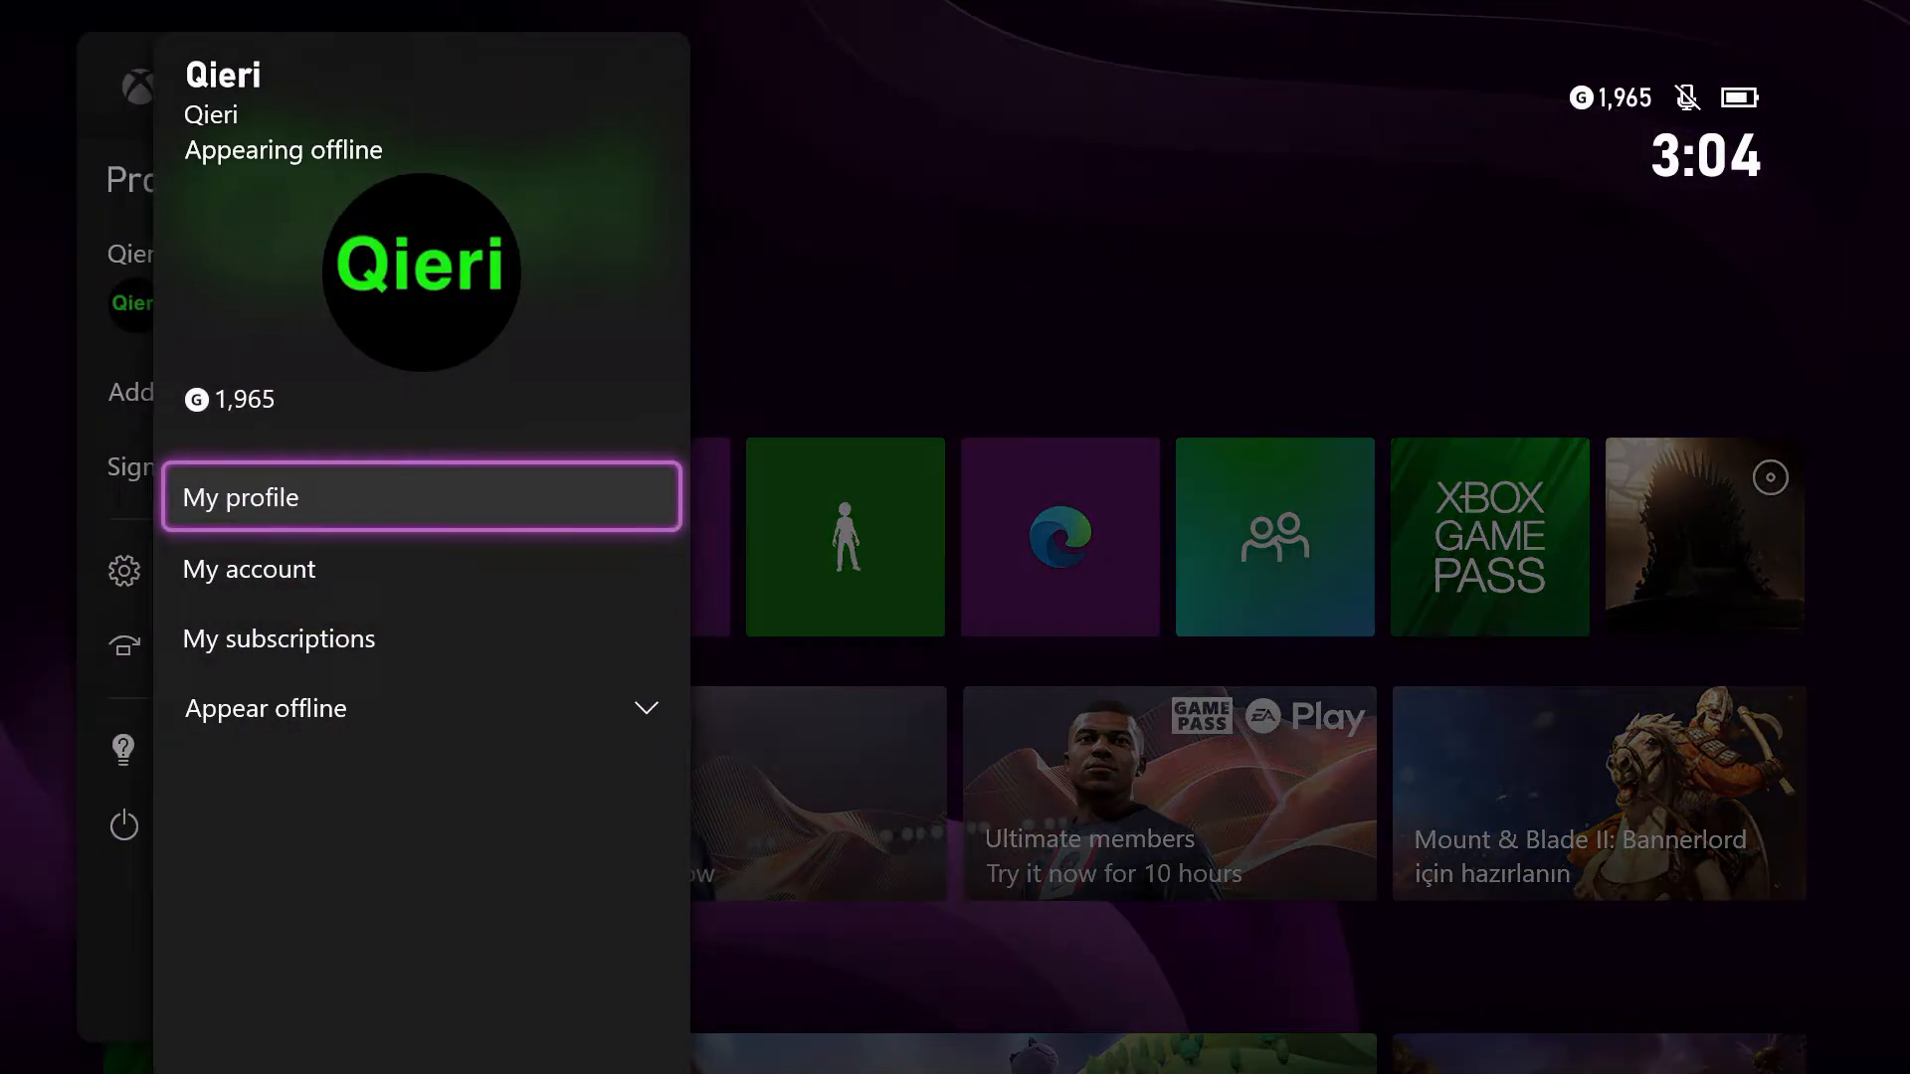
click(387, 86)
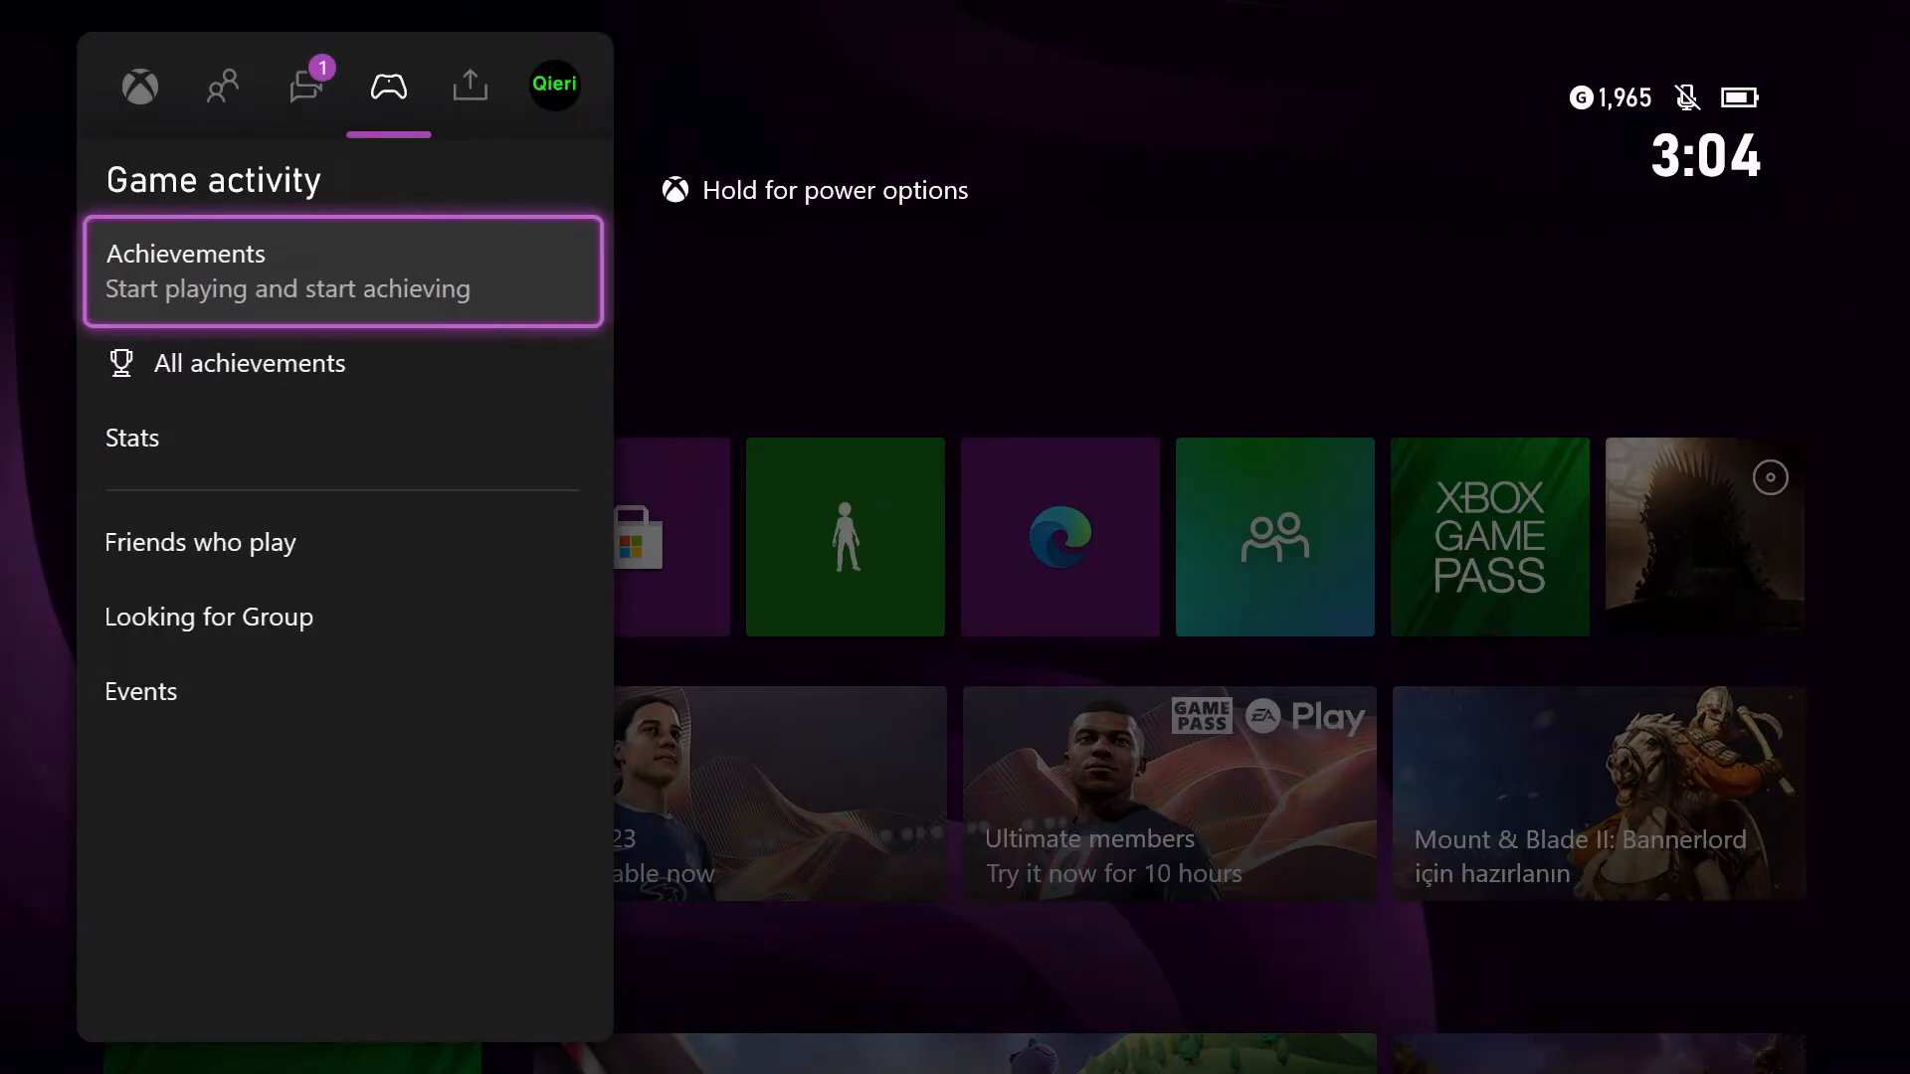
click(307, 83)
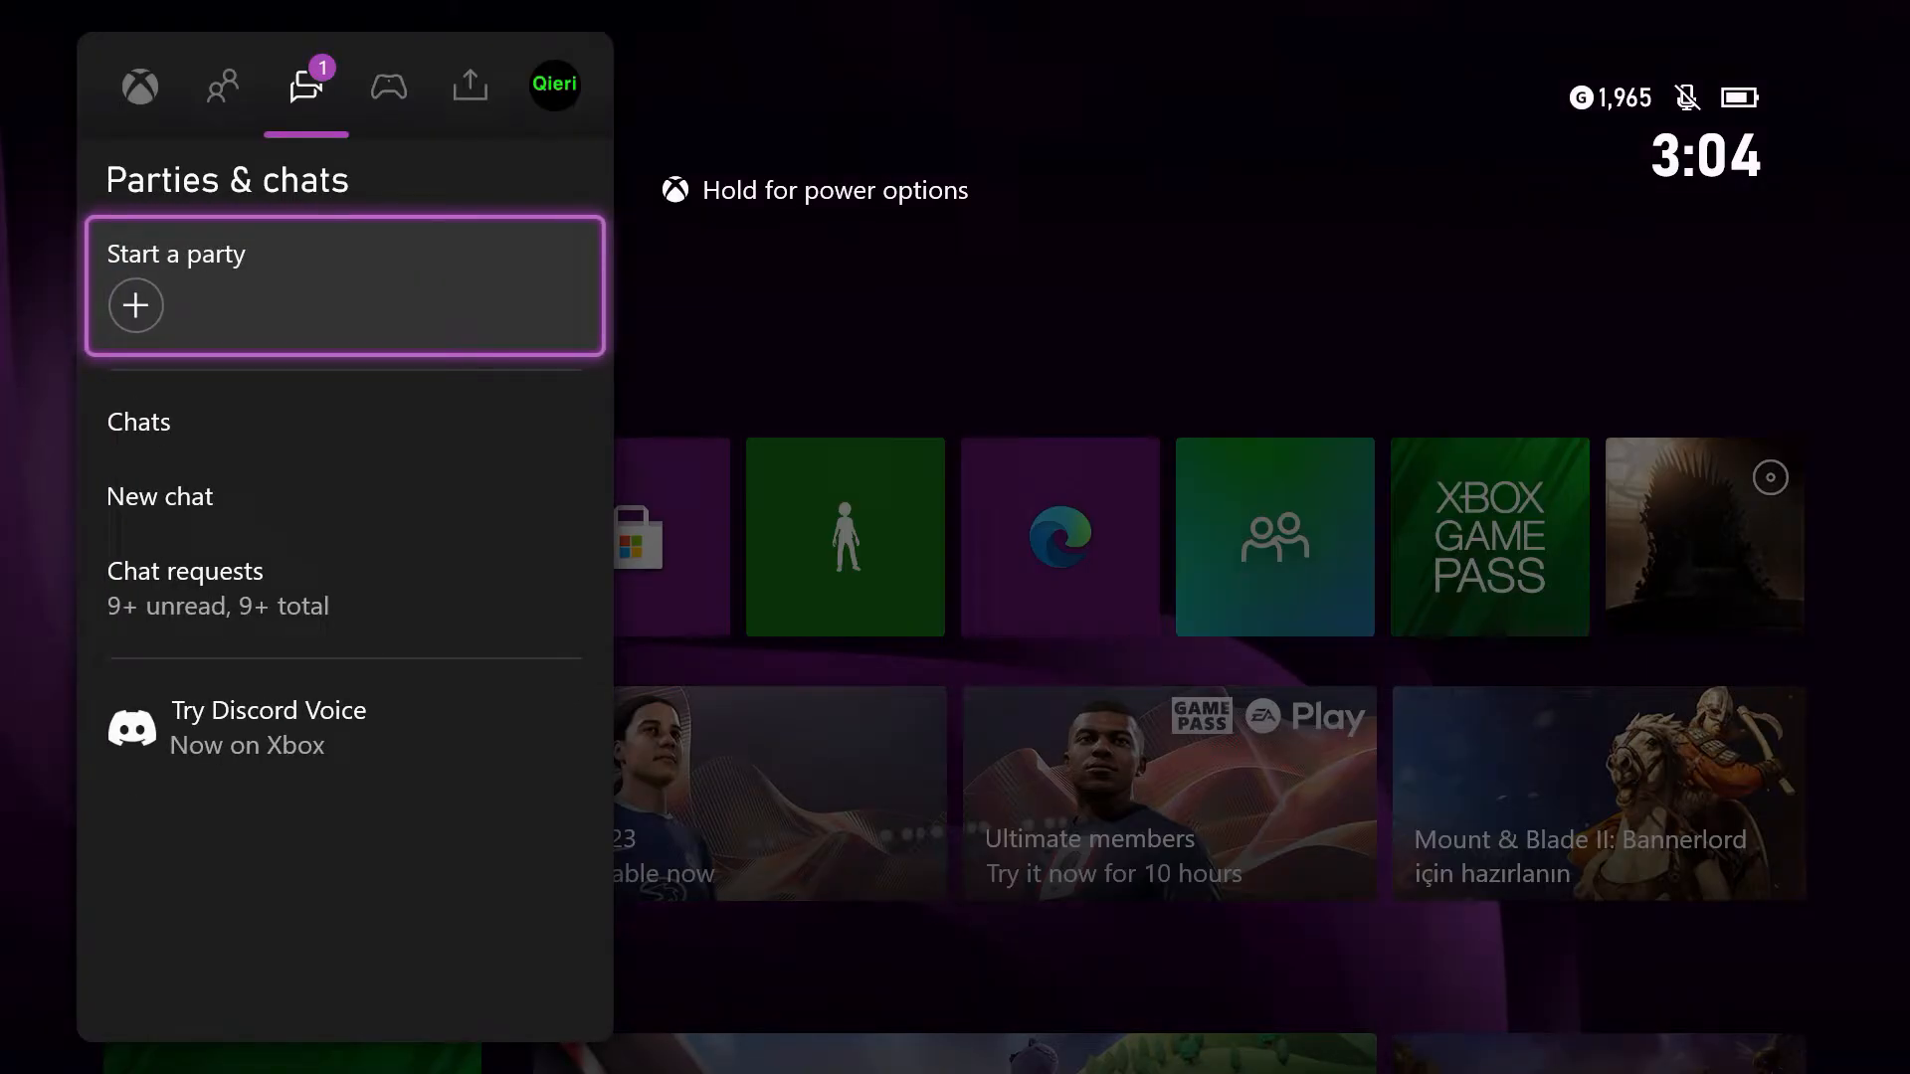
click(140, 83)
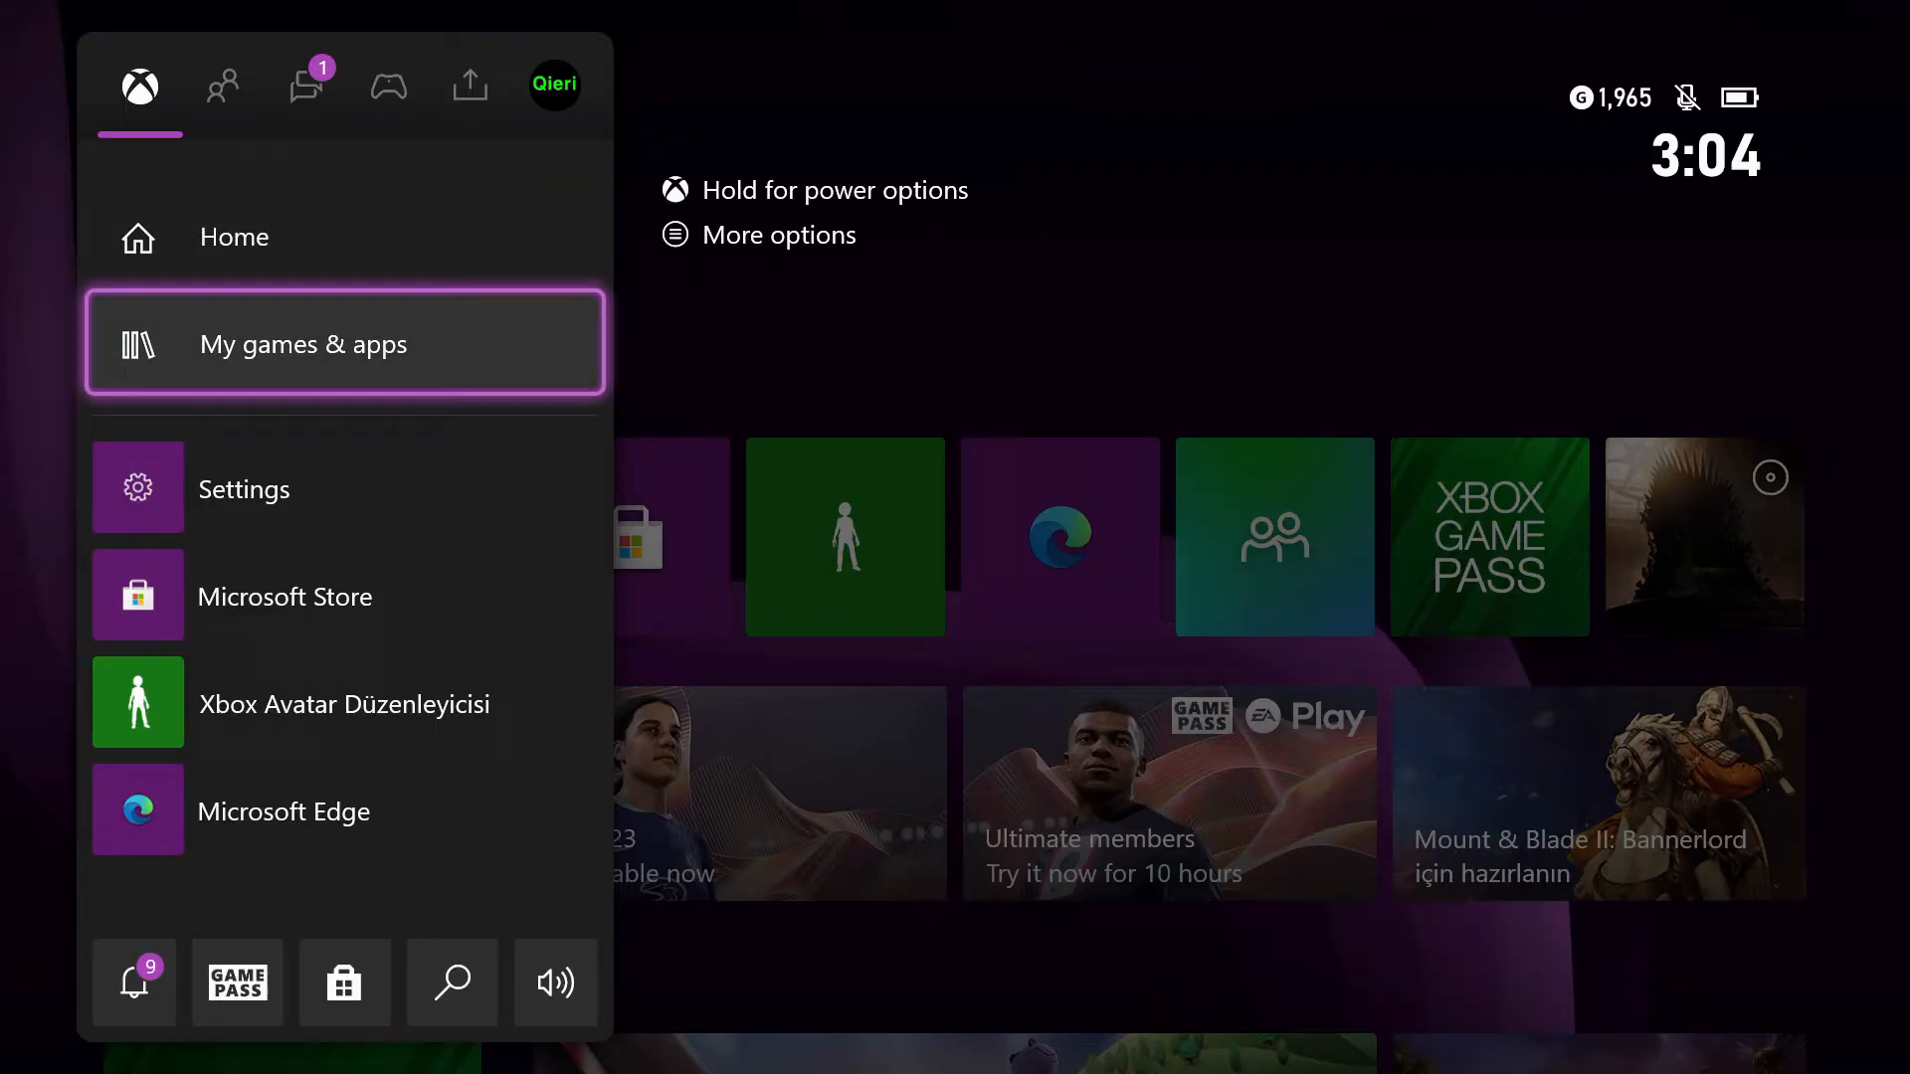
click(345, 342)
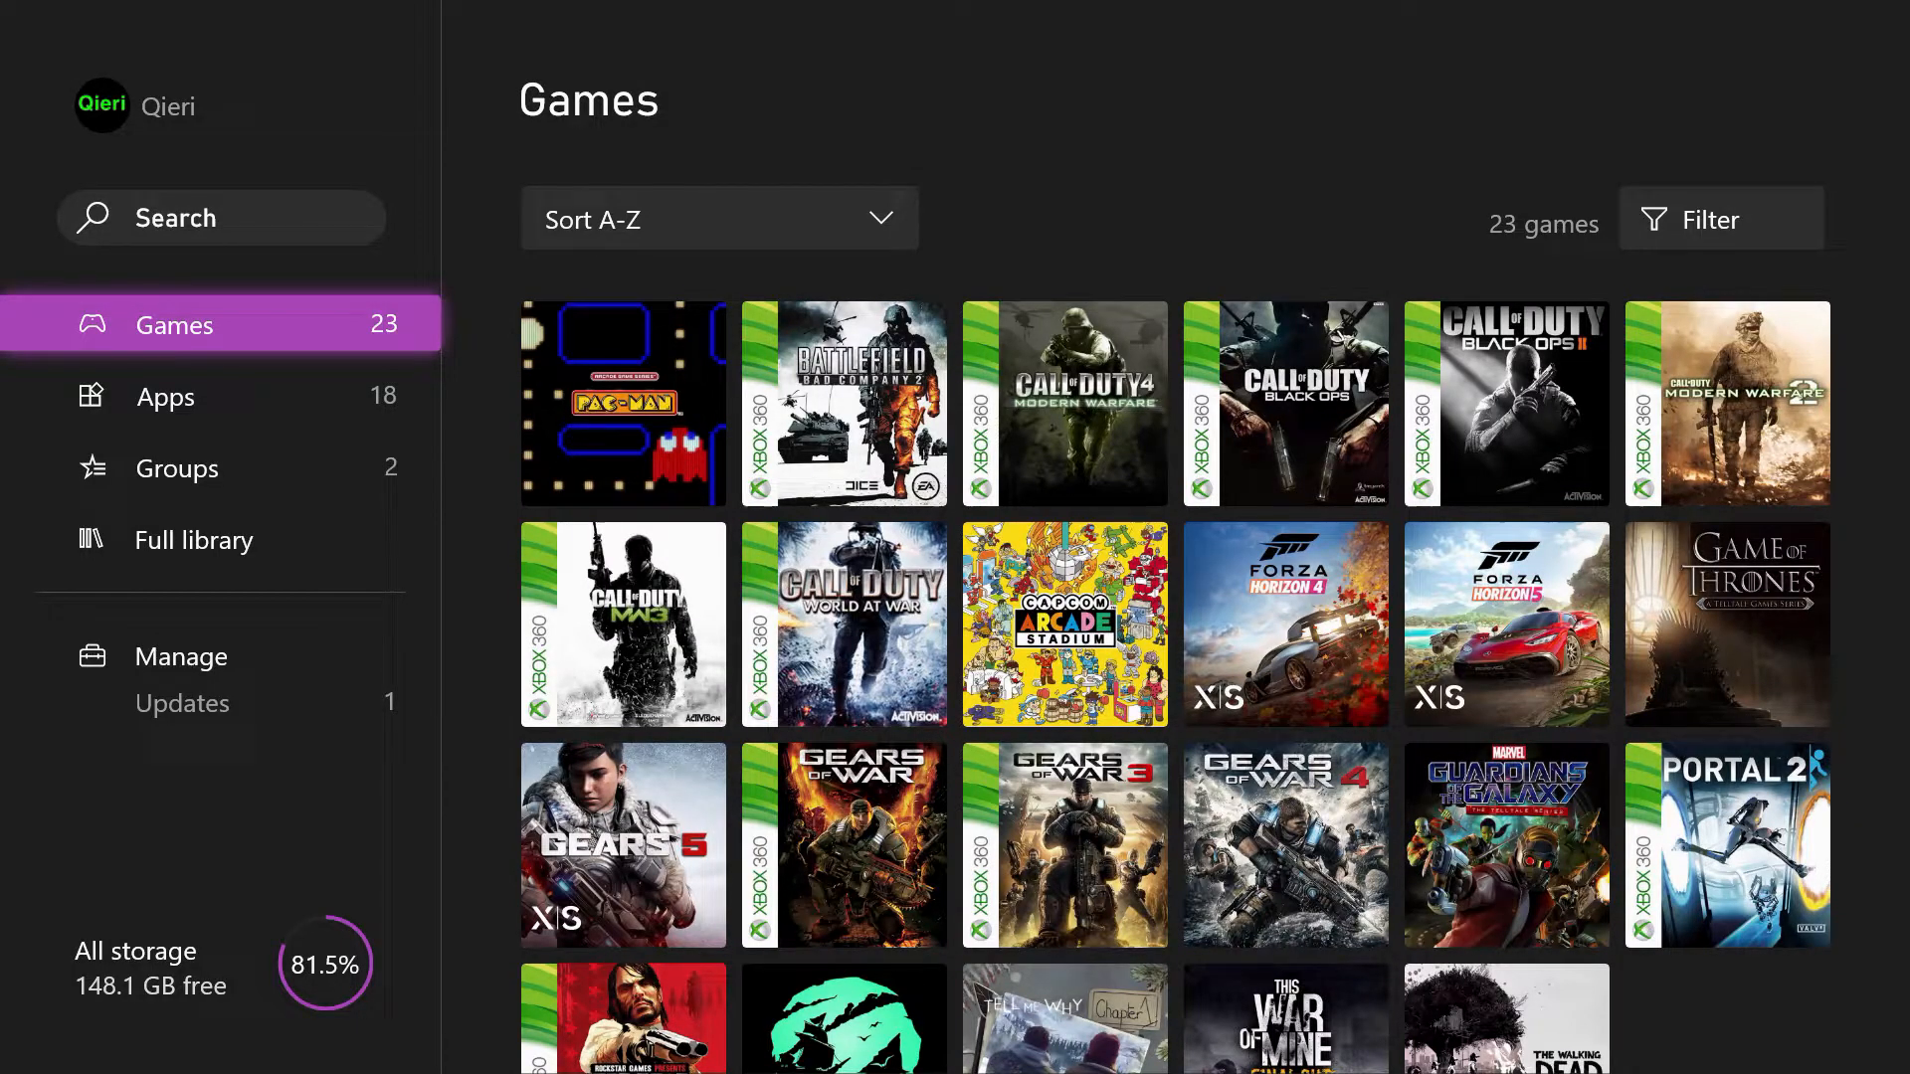
View the 18 installed apps and check All storage showing 148.1 GB free.
click(164, 395)
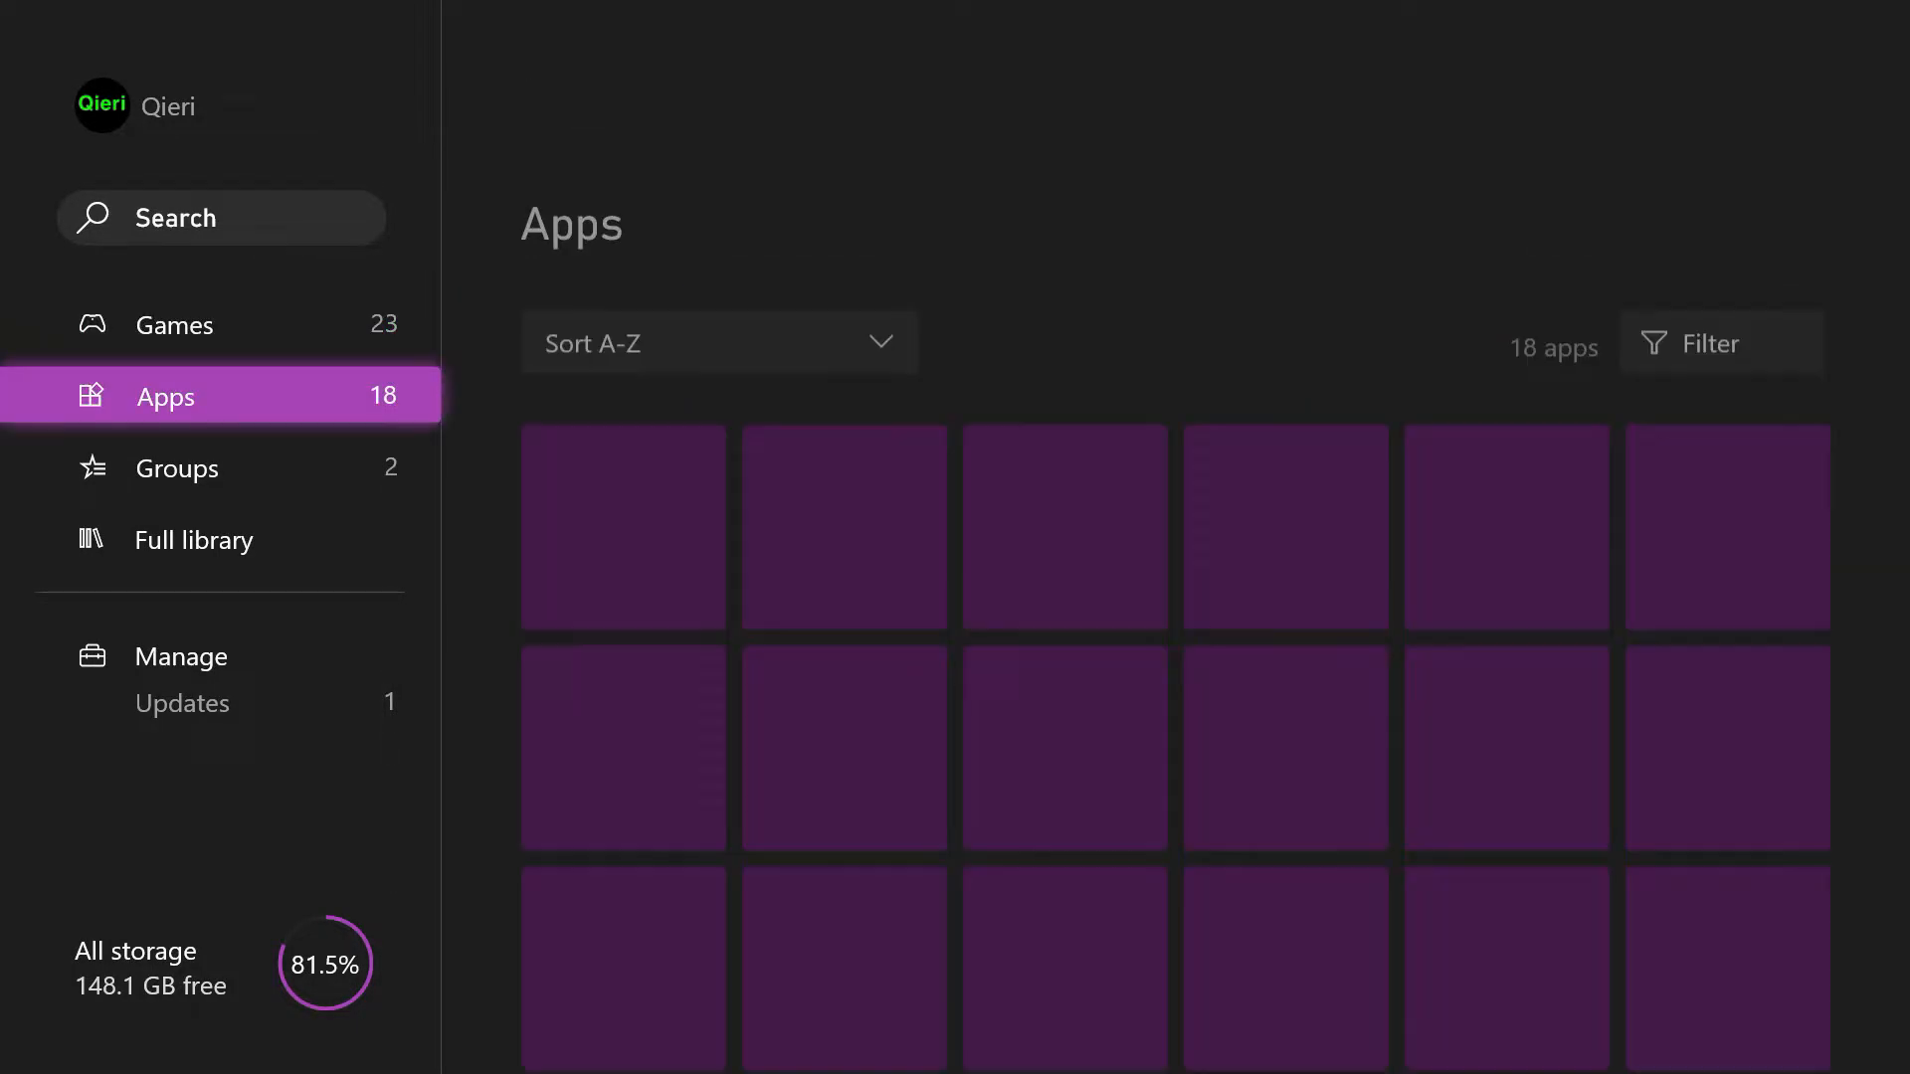
click(174, 325)
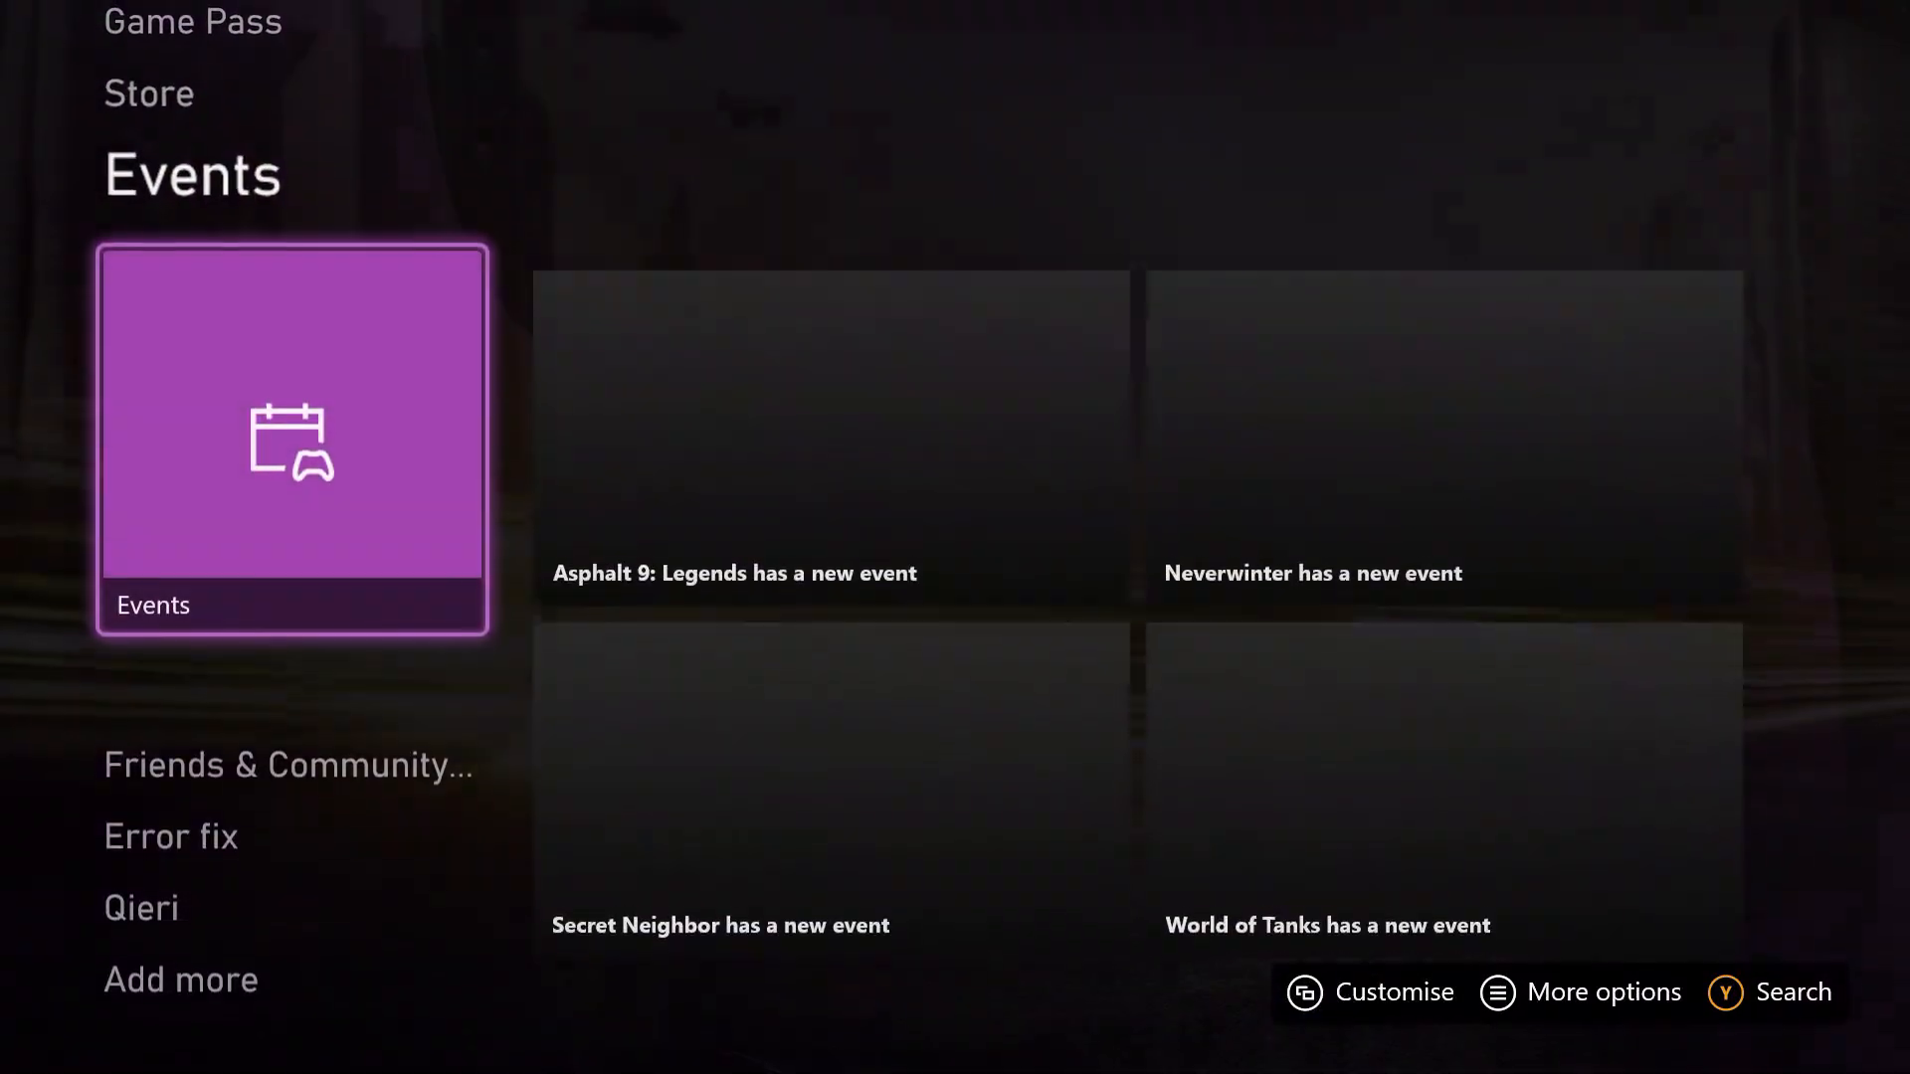
Scroll Home down to the Error fix club tile and show the club's Welcome page.
scroll(down, 3)
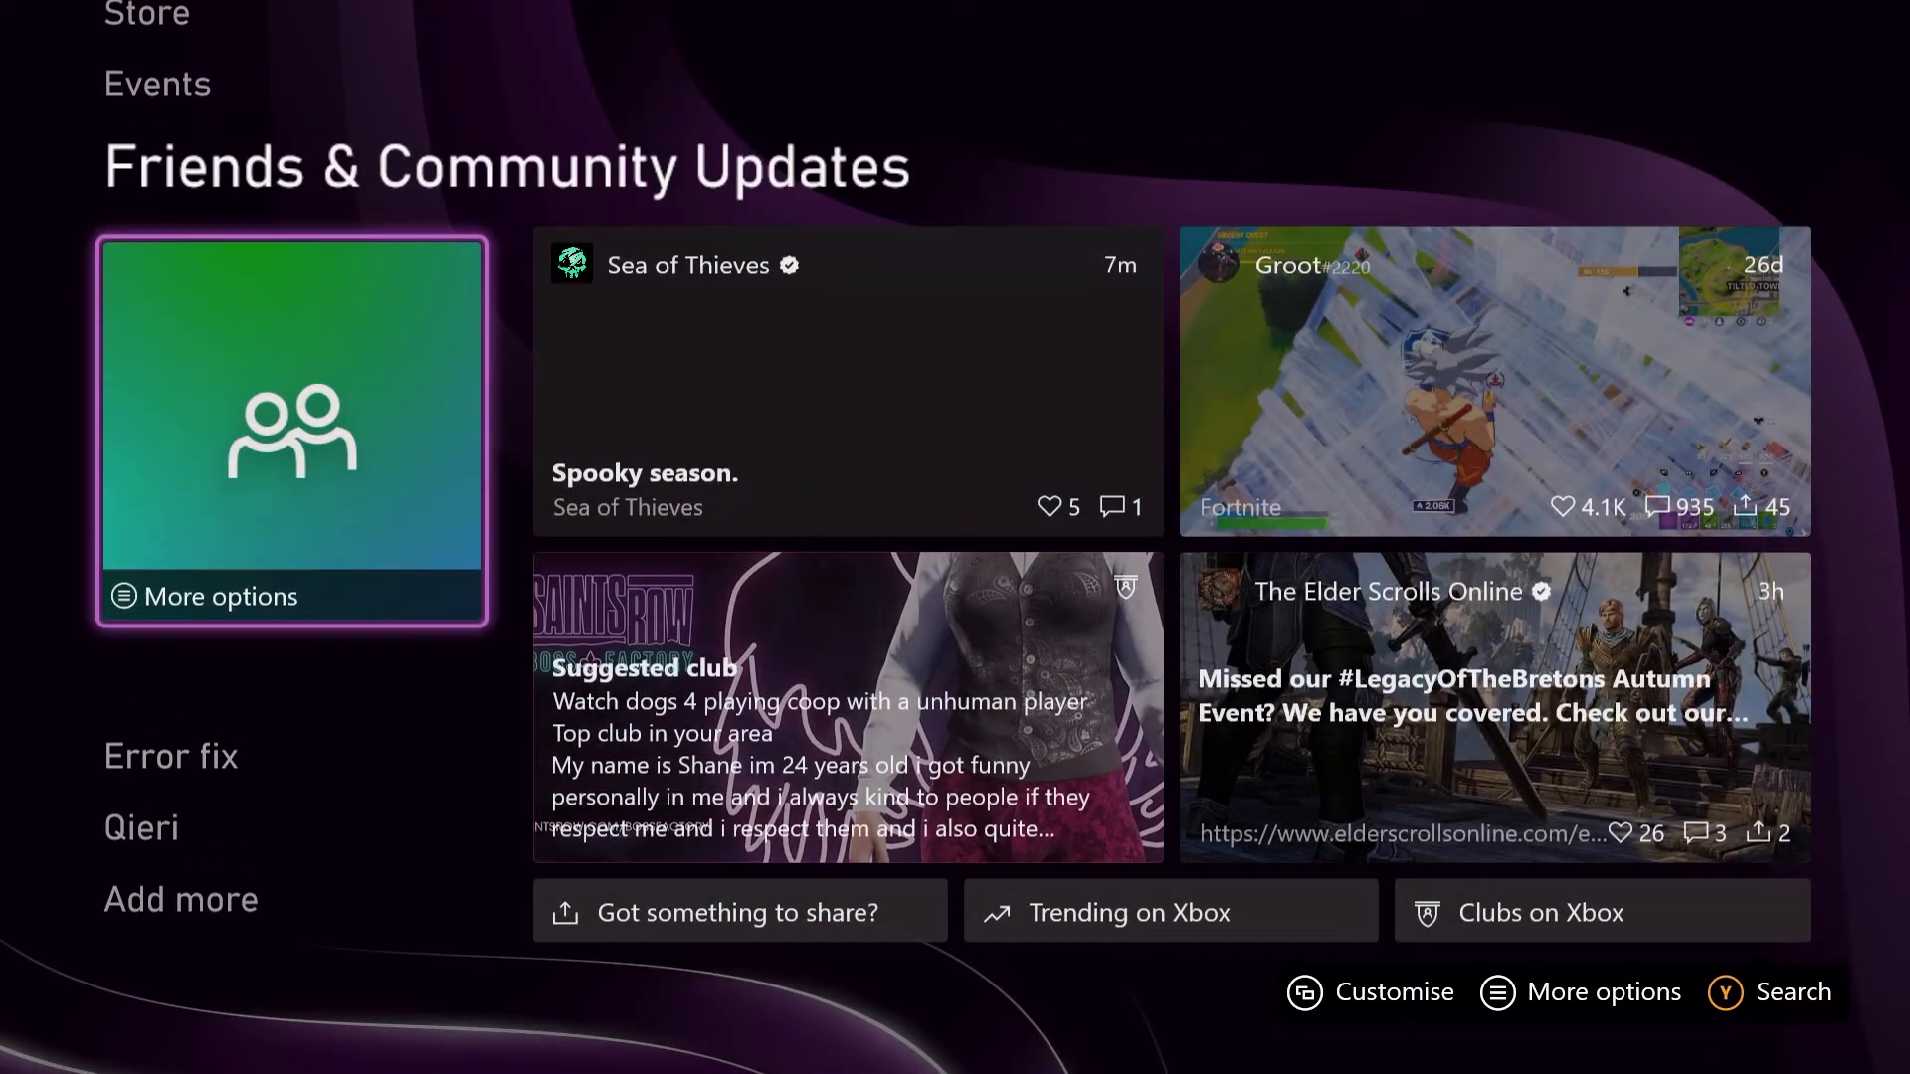
scroll(down, 3)
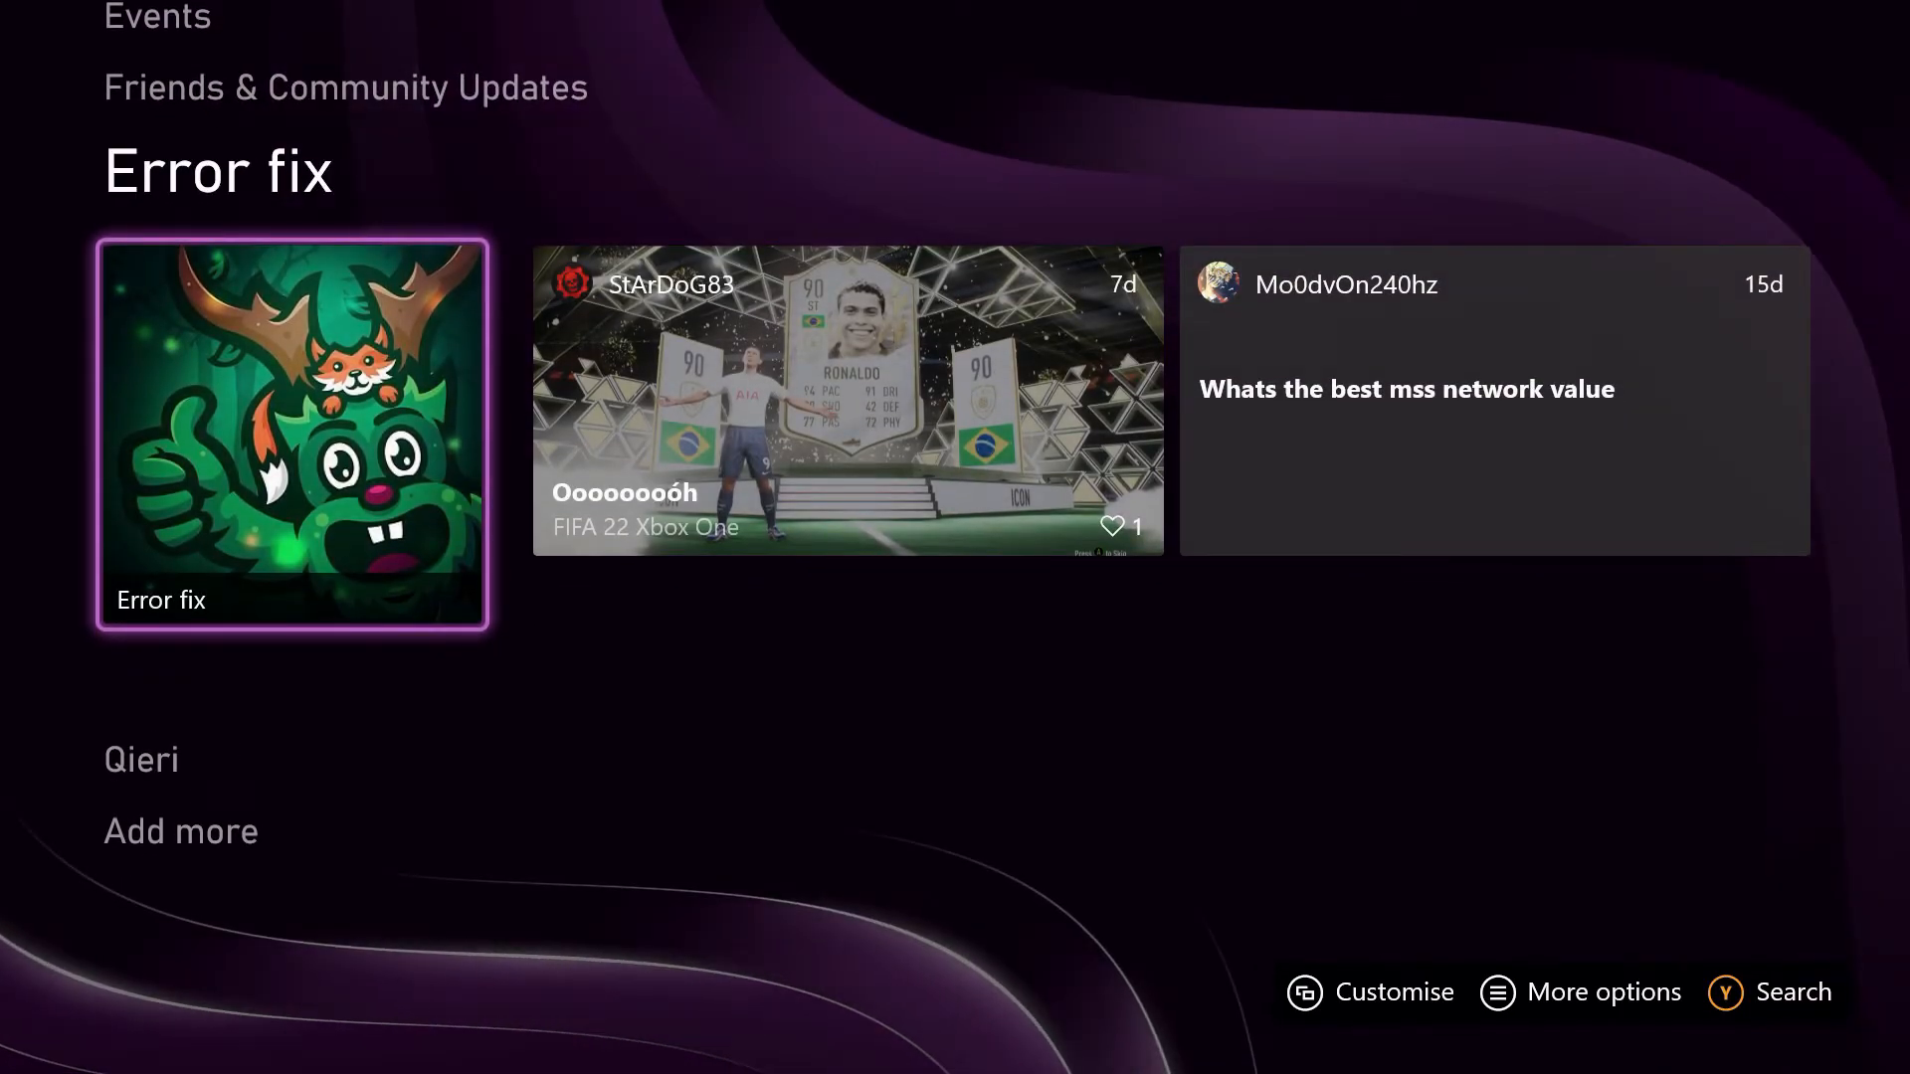
click(292, 435)
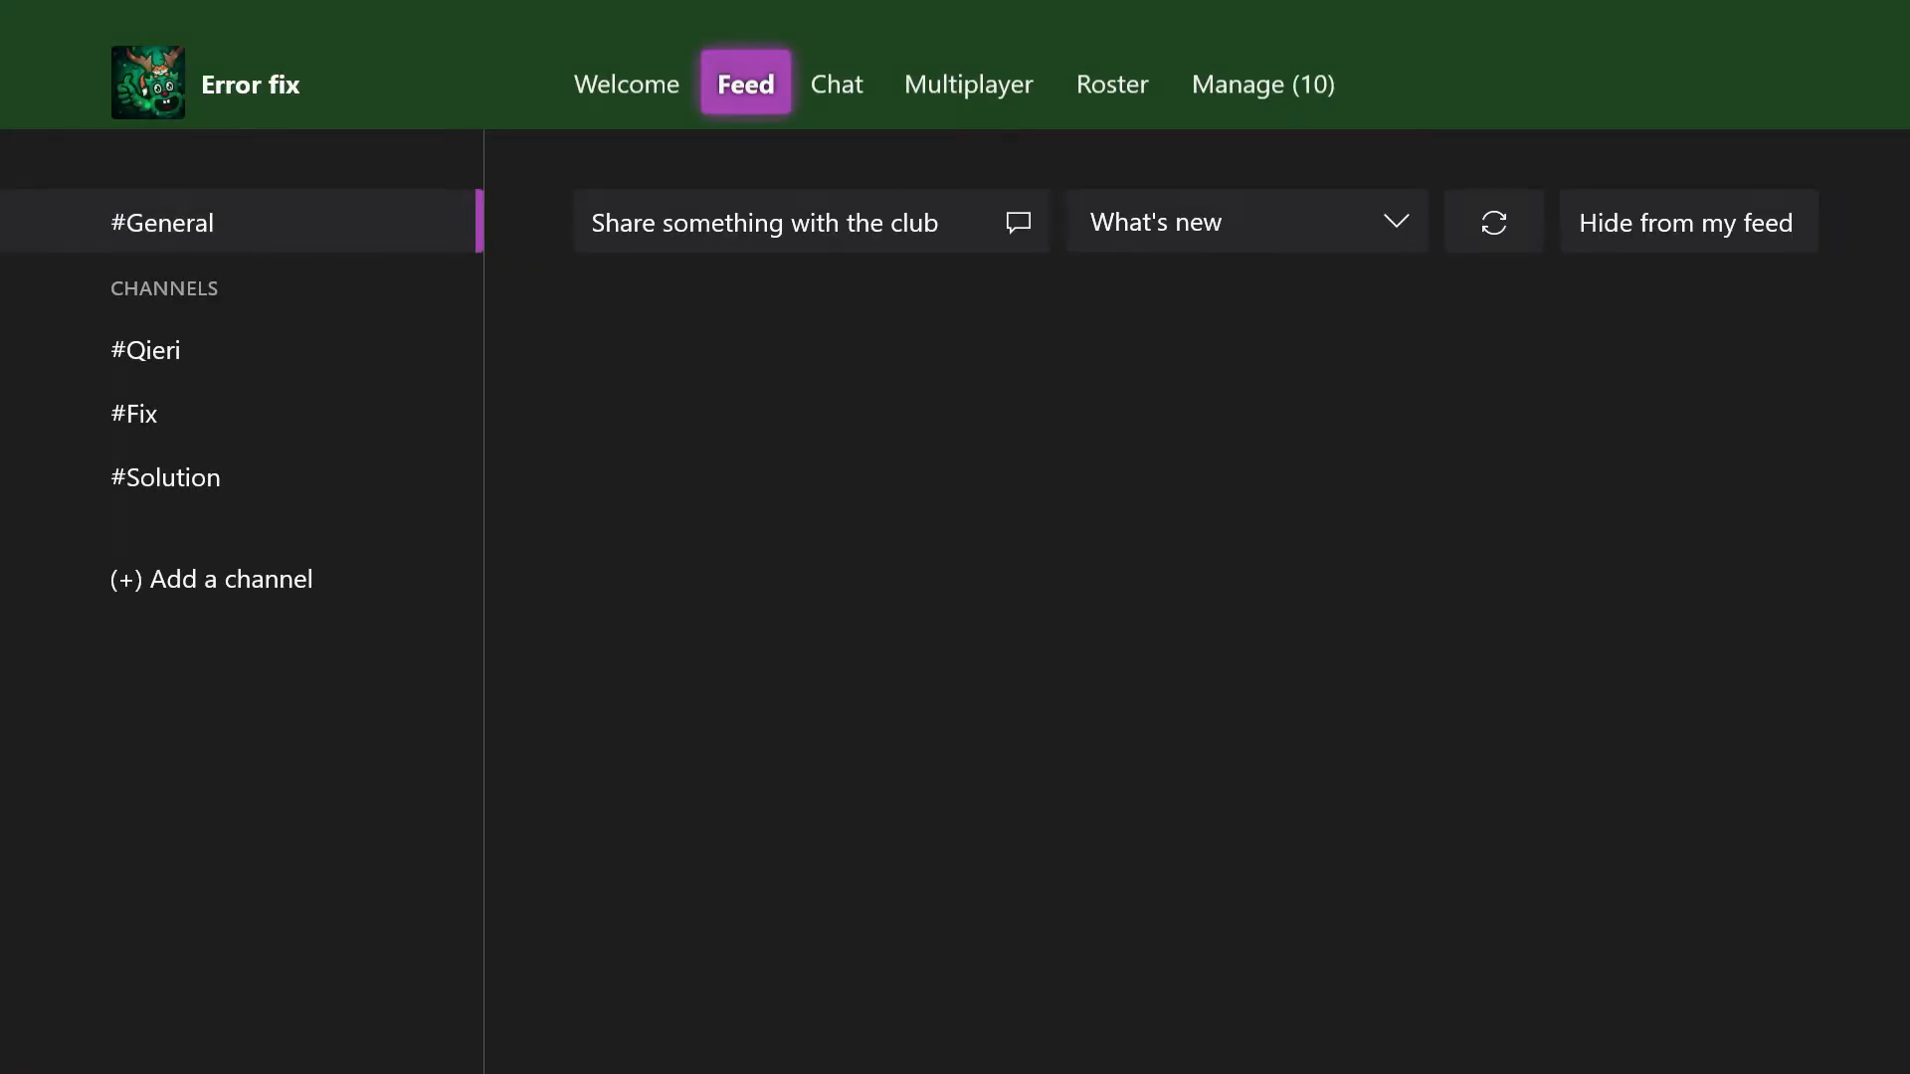
click(625, 83)
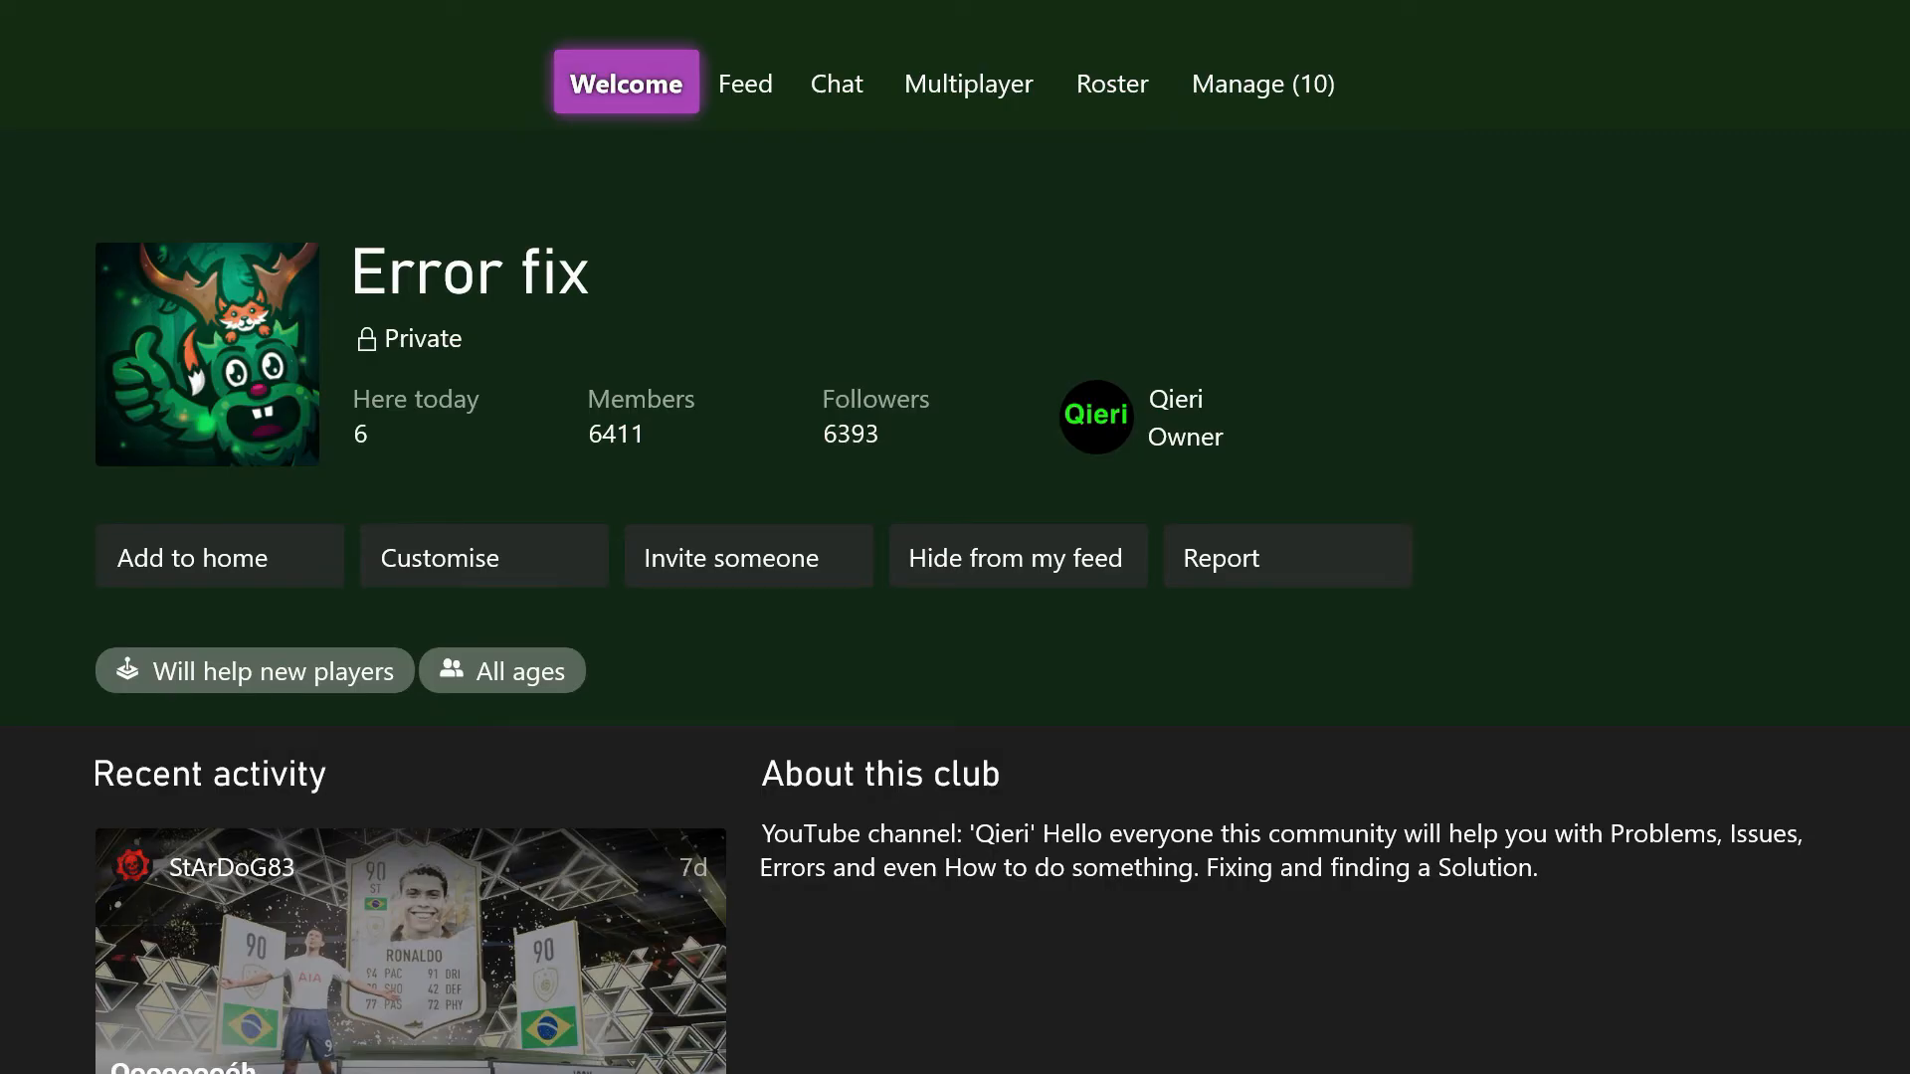
mouse_move(219, 558)
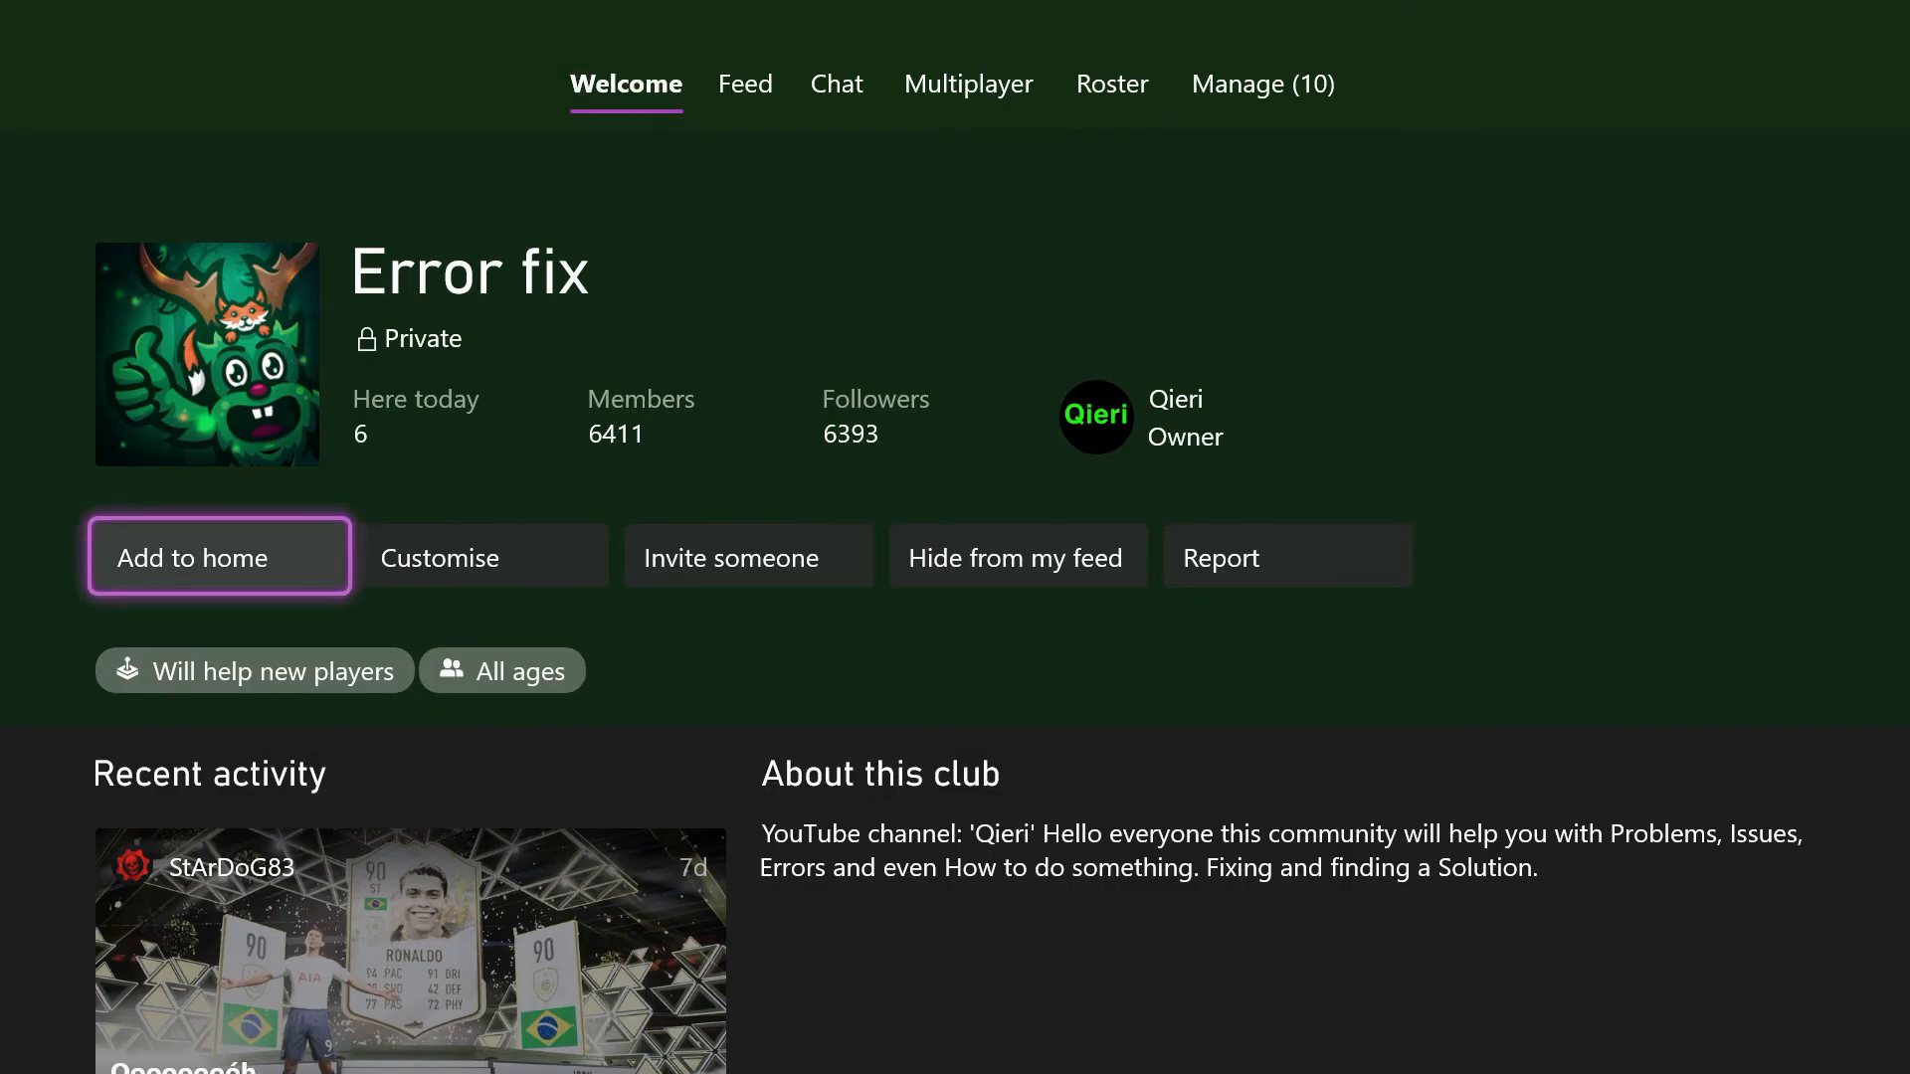